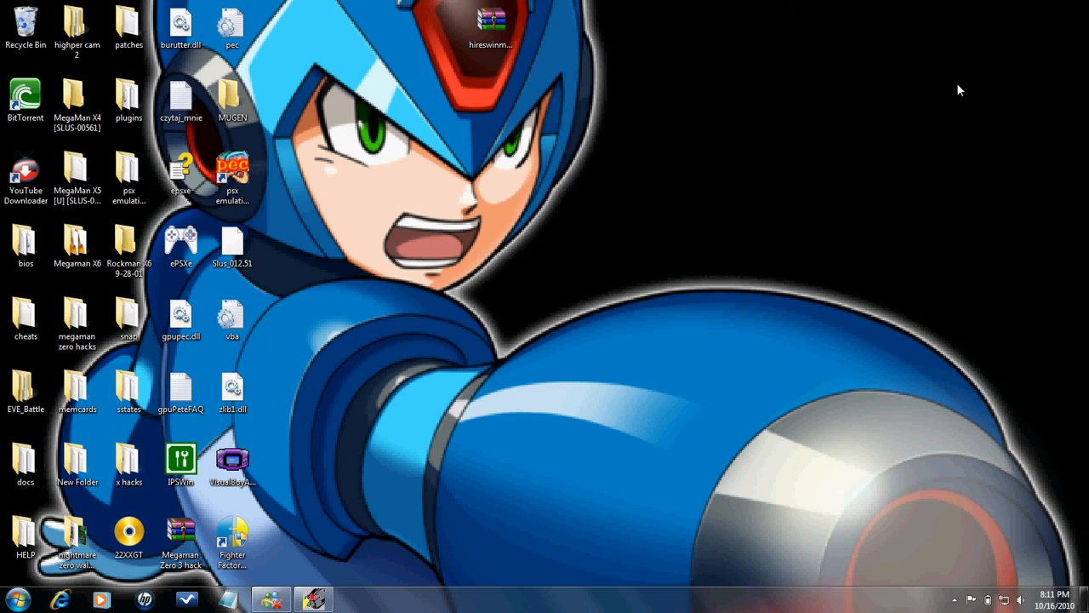
Drag the hireswinmugen RAR archive from the top of the desktop to its centre
{"action": "left_click_drag", "start_coordinate": [491, 22], "coordinate": [564, 264]}
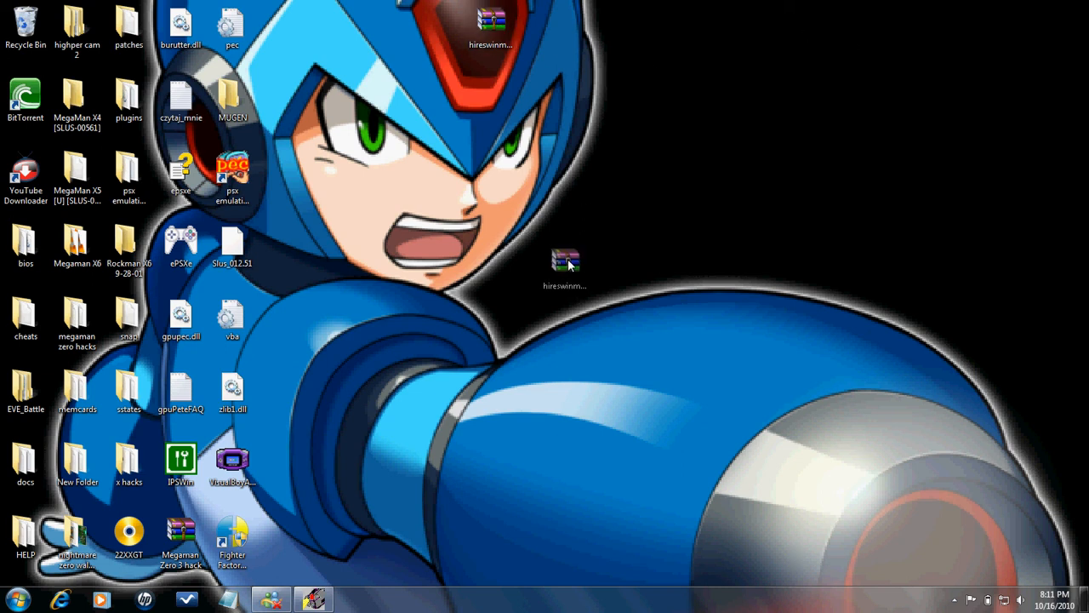
{"action": "left_click_drag", "start_coordinate": [564, 260], "coordinate": [543, 247]}
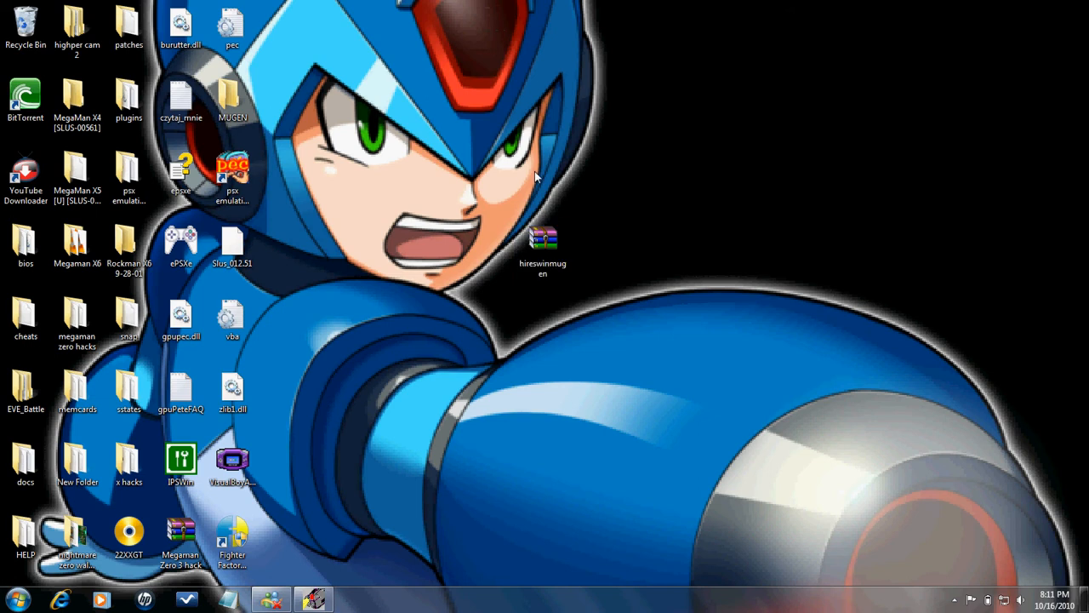
{"action": "mouse_move", "coordinate": [627, 182]}
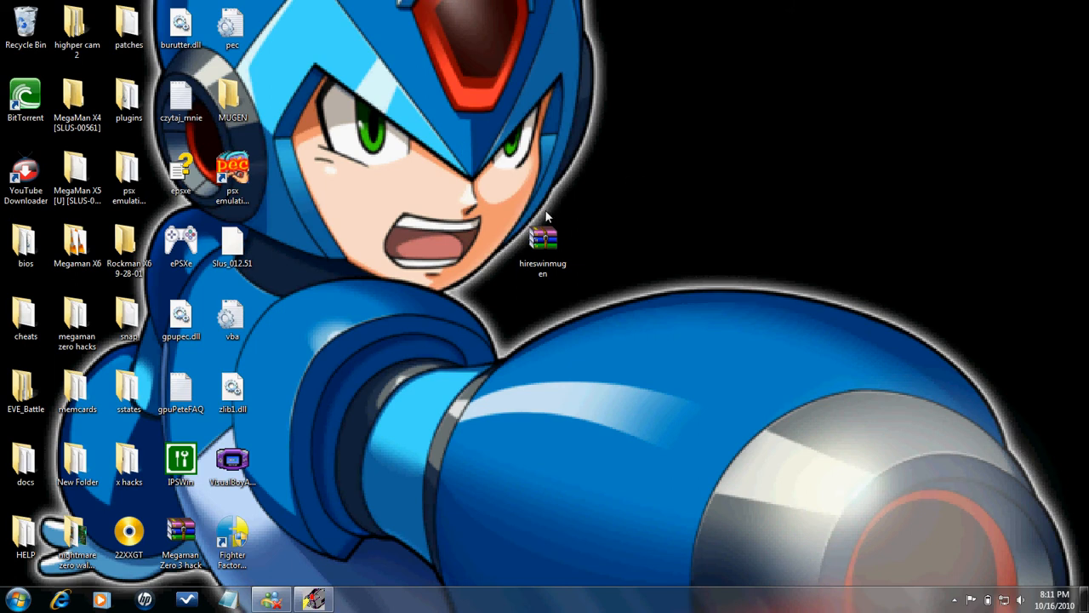
{"action": "mouse_move", "coordinate": [458, 297]}
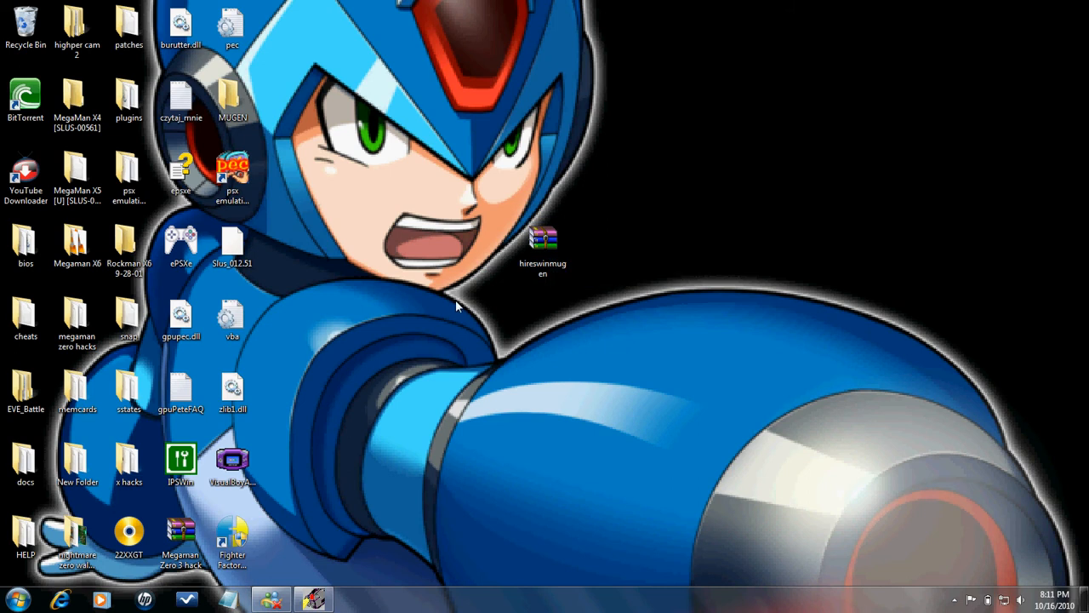
{"action": "mouse_move", "coordinate": [710, 285]}
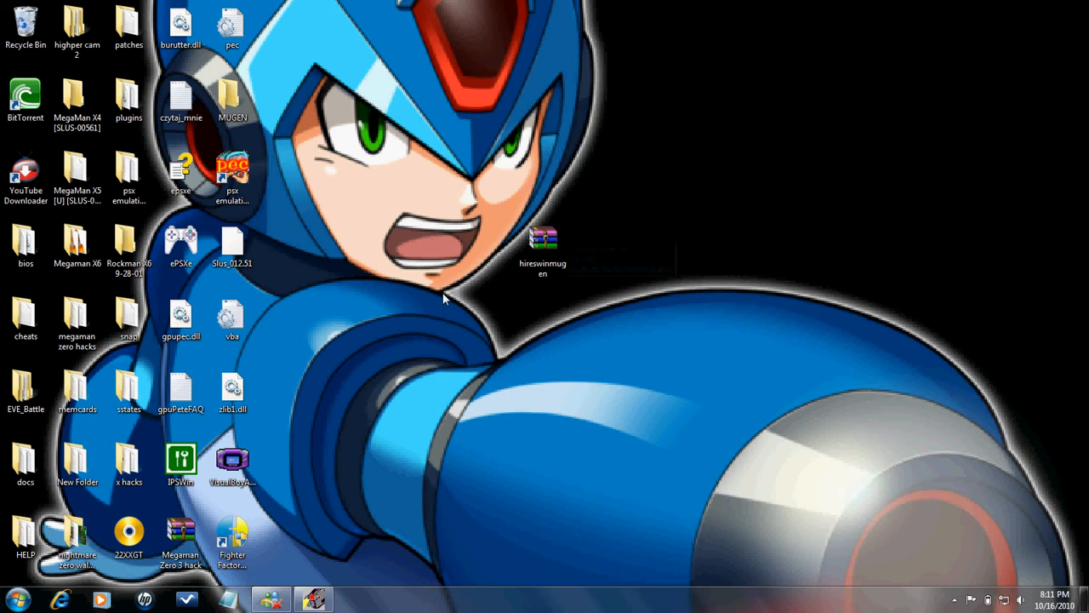
{"action": "mouse_move", "coordinate": [492, 245]}
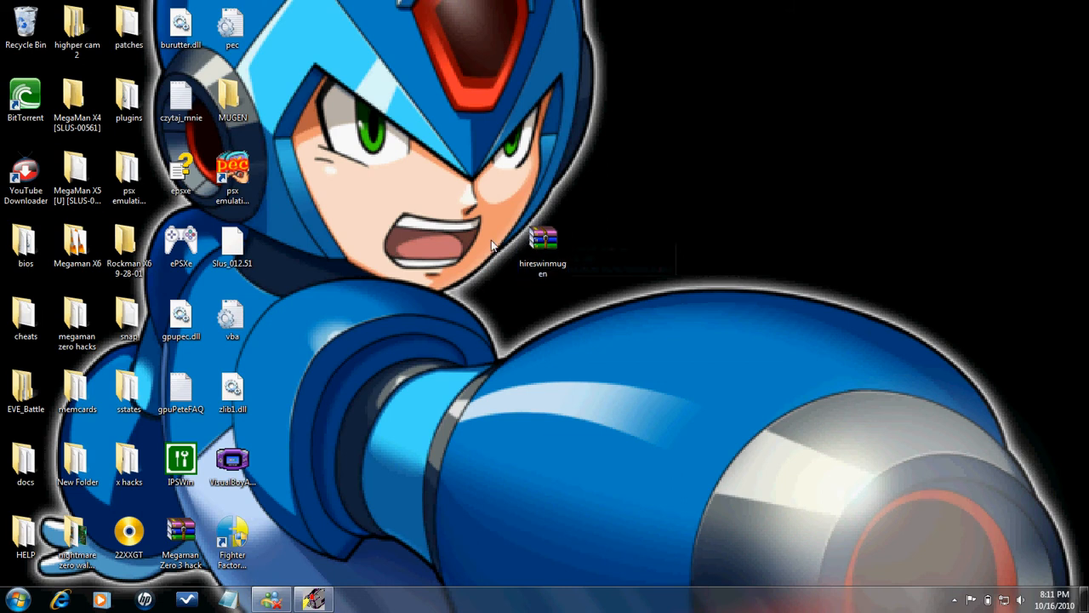
Extract the hireswinmugen archive into its suggested desktop folder with WinRAR
{"action": "right_click", "coordinate": [543, 242]}
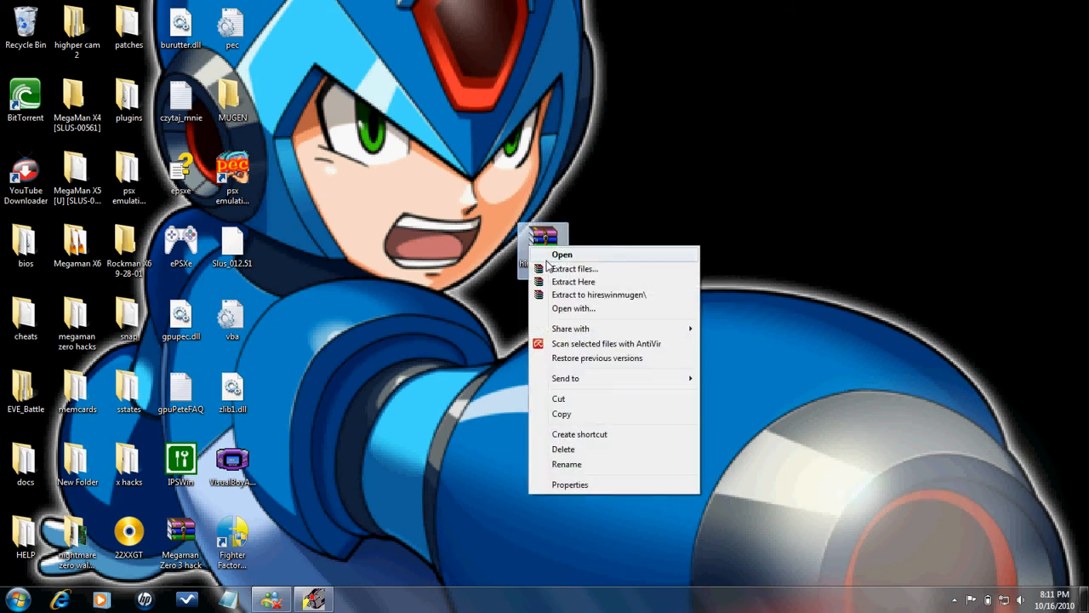
{"action": "mouse_move", "coordinate": [575, 268]}
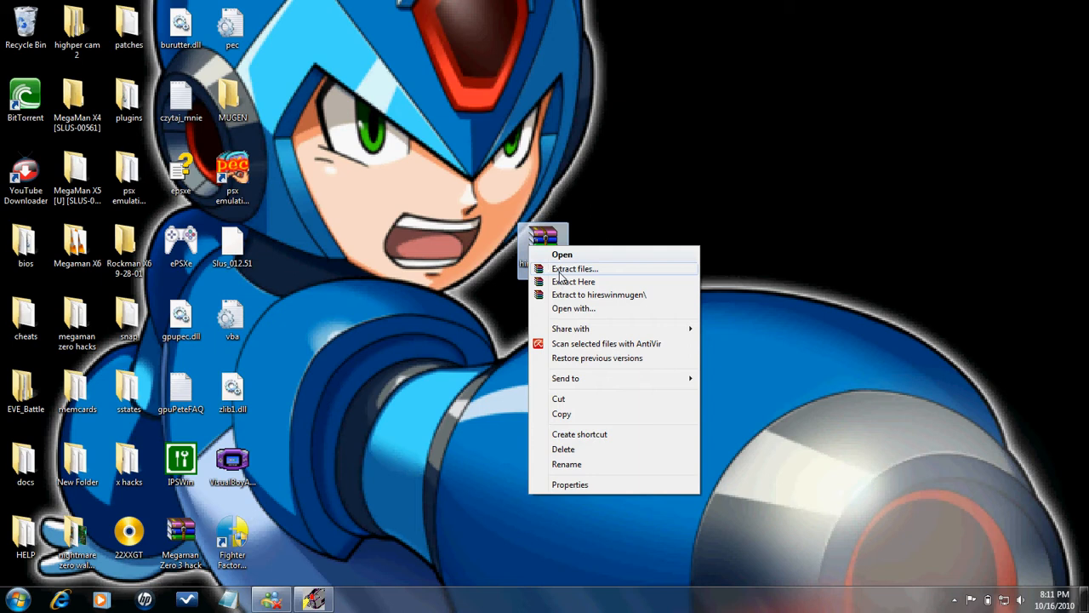
{"action": "left_click", "coordinate": [575, 268]}
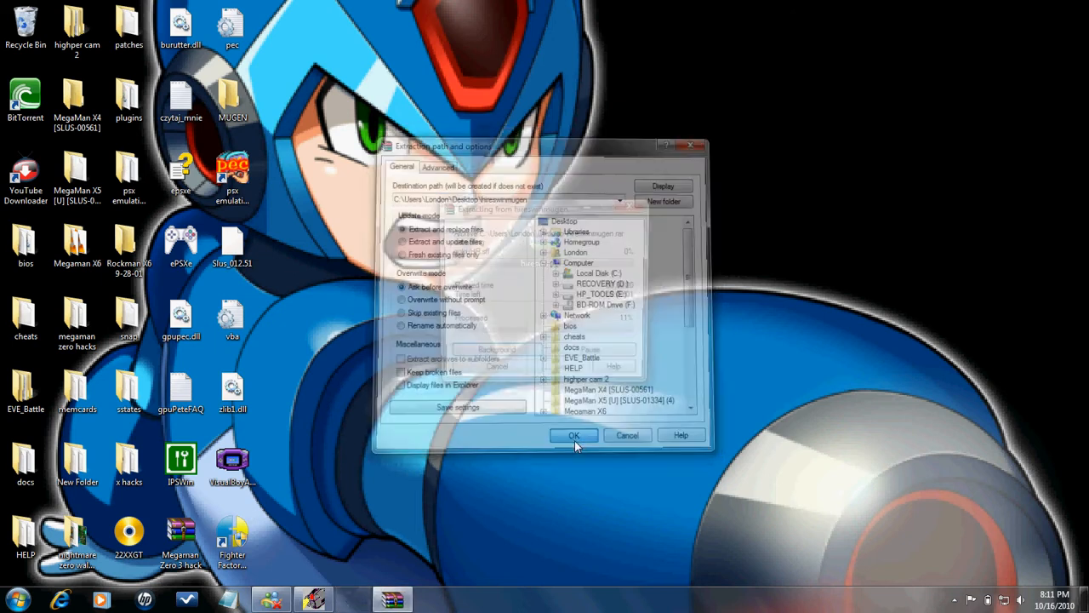
{"action": "left_click", "coordinate": [574, 435]}
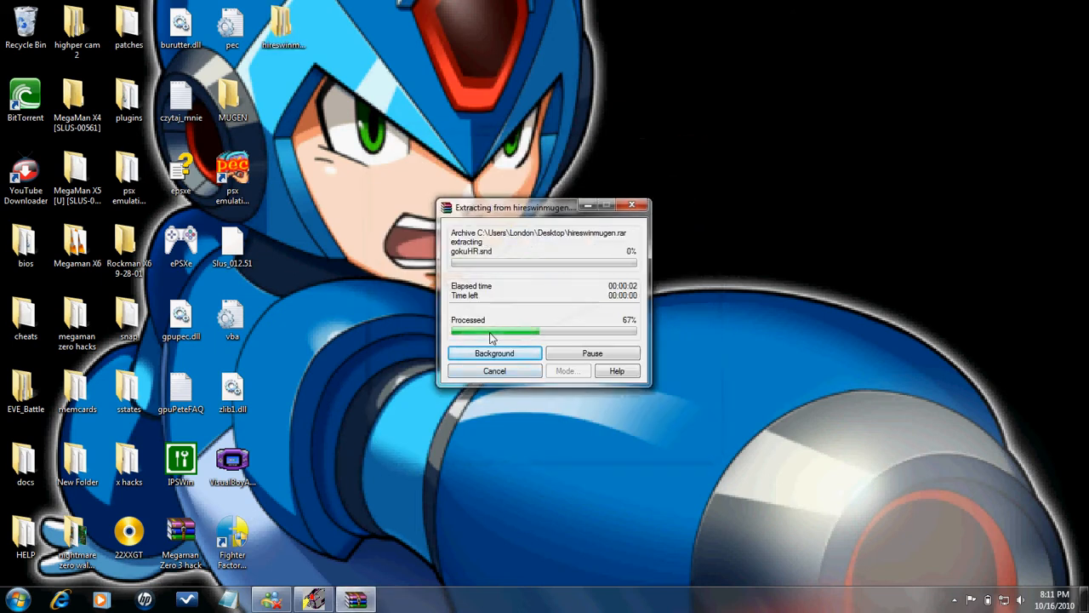
Delete the hireswinmugen archive and move the extracted folder into its old spot
{"action": "right_click", "coordinate": [543, 240]}
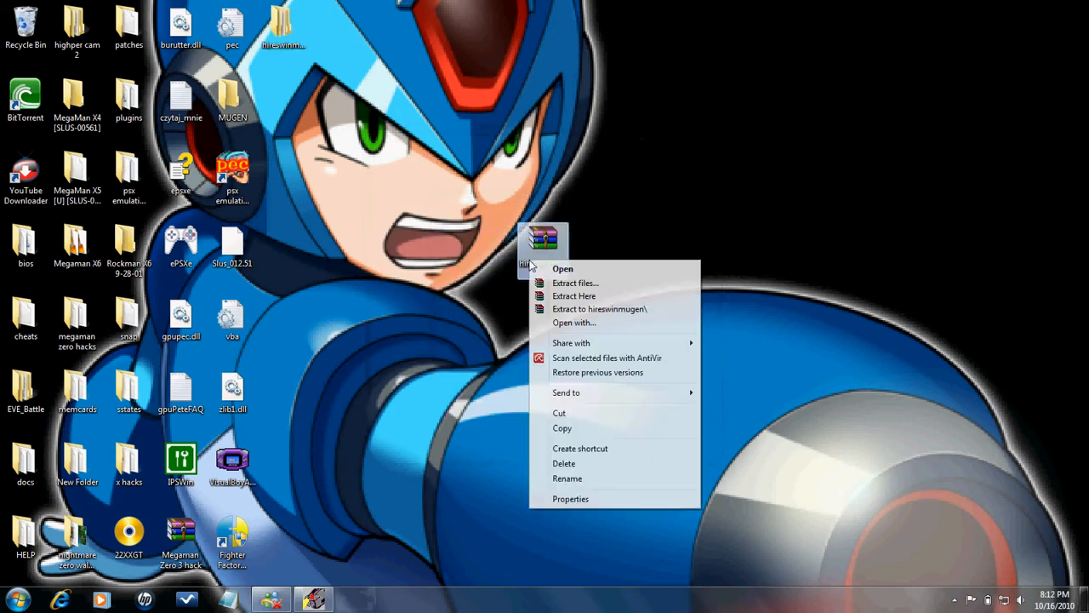
{"action": "left_click", "coordinate": [564, 462]}
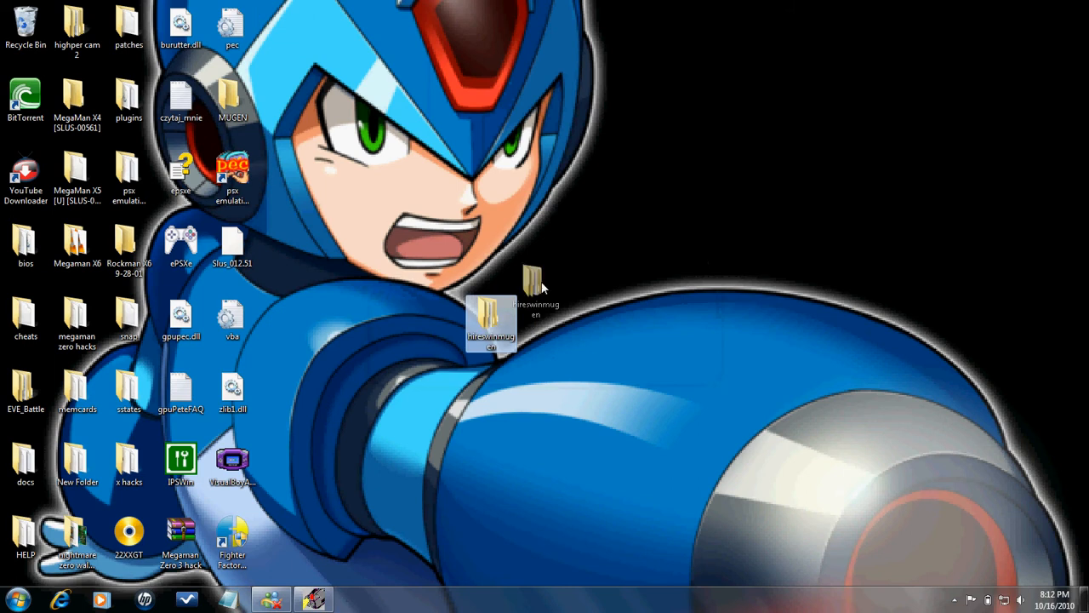
{"action": "left_click_drag", "start_coordinate": [491, 323], "coordinate": [542, 249]}
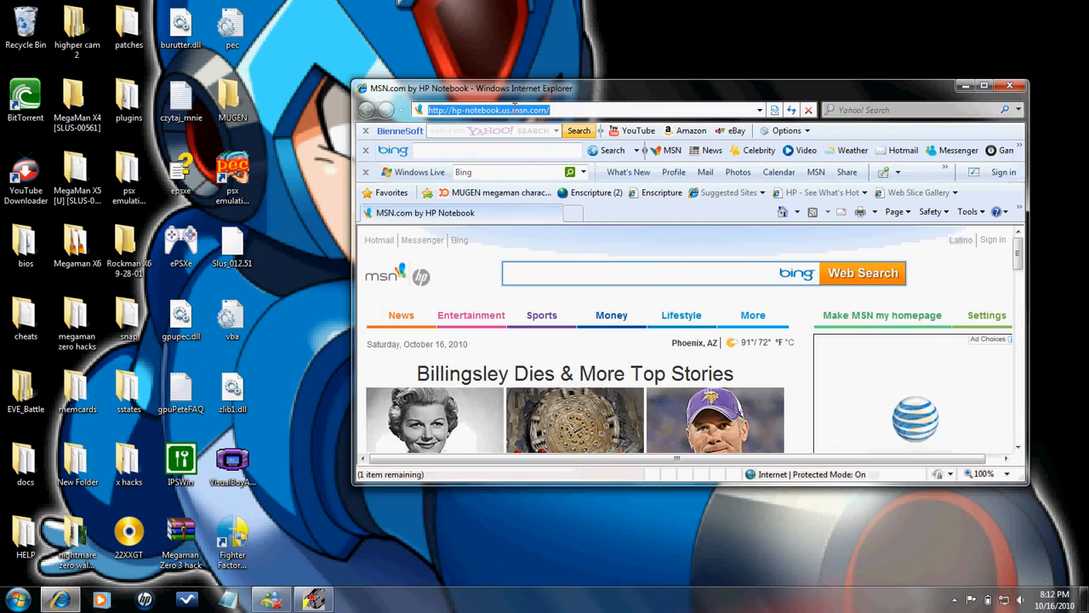
Open Google and search for 'omega zero mugen download'
{"action": "type", "text": "goog"}
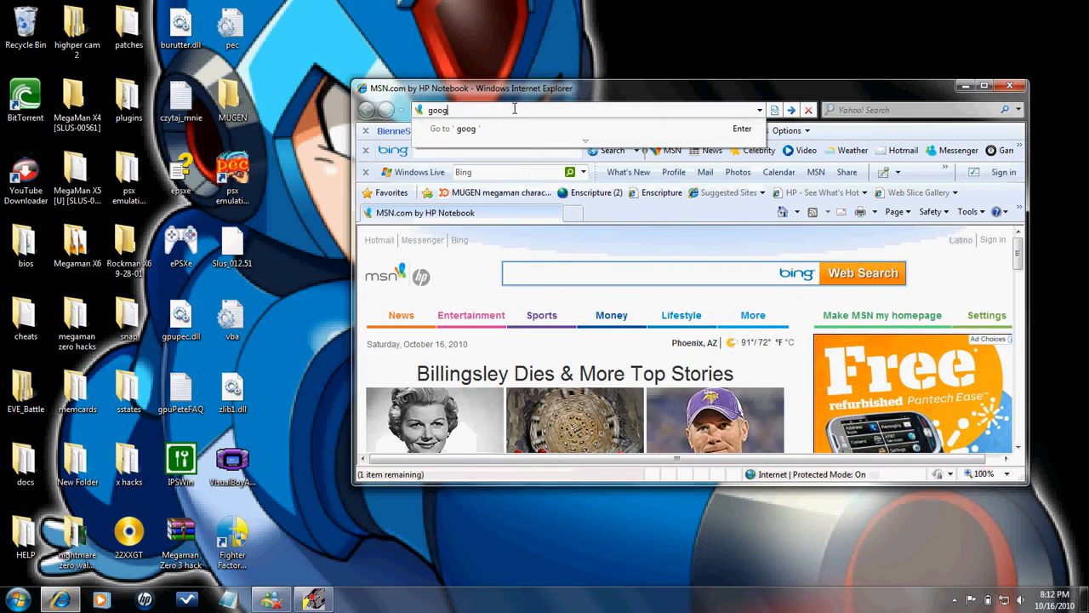
{"action": "key", "text": "Return"}
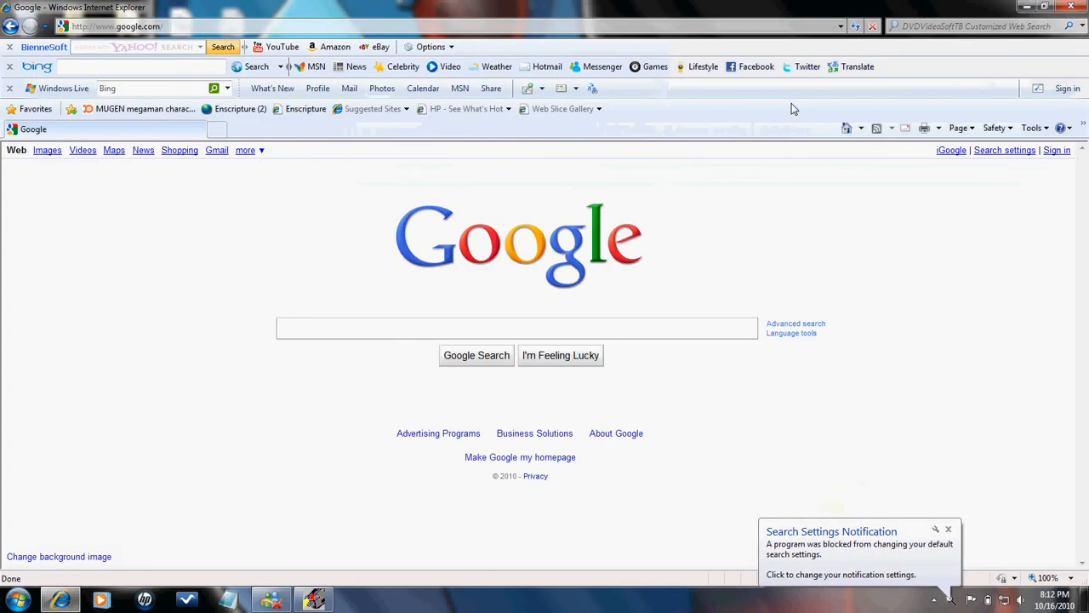
{"action": "type", "text": "omega zero mug"}
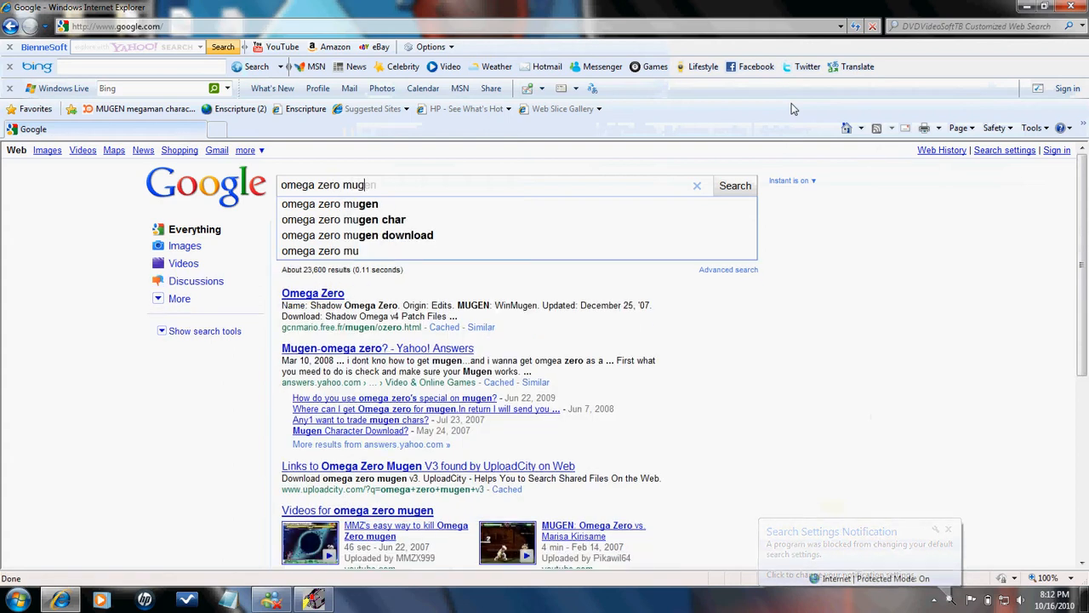
{"action": "left_click", "coordinate": [356, 235]}
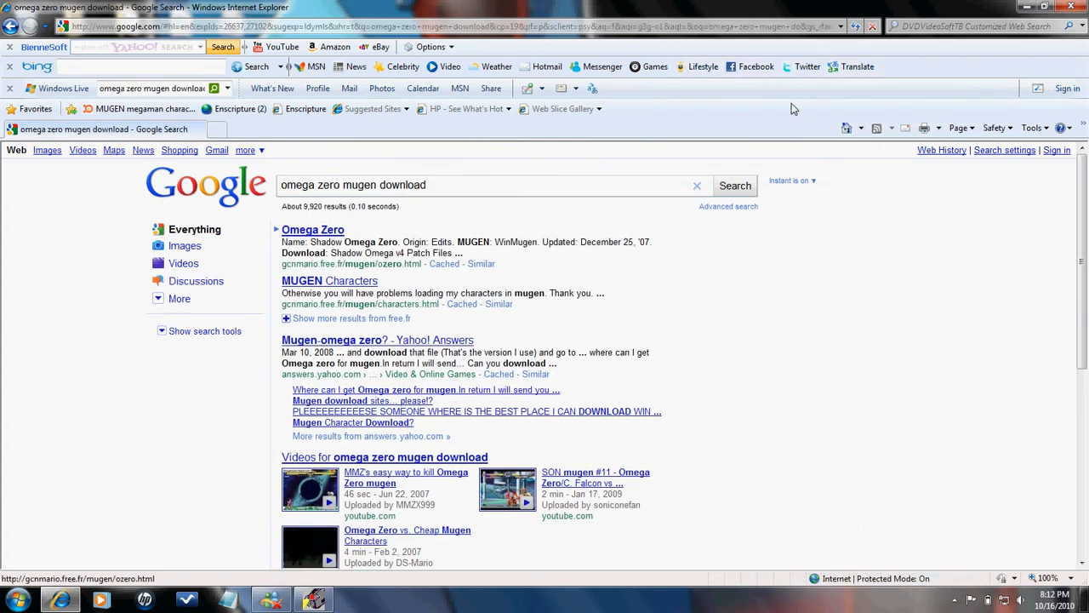
Save the Omega Zero Version 4 download, omegaz.zip, to the desktop
{"action": "left_click", "coordinate": [312, 229]}
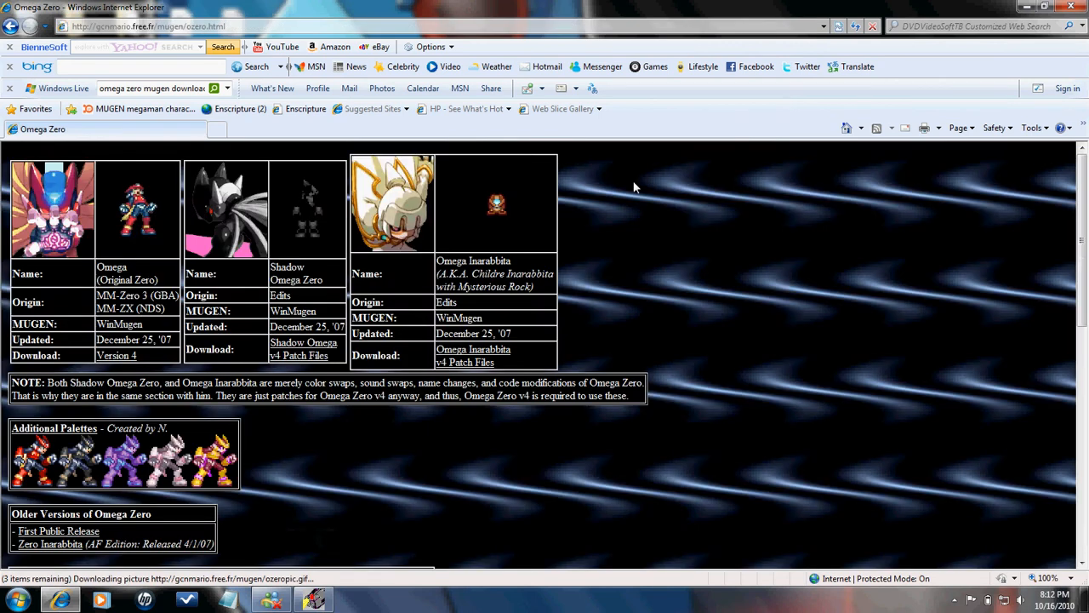
{"action": "mouse_move", "coordinate": [116, 355]}
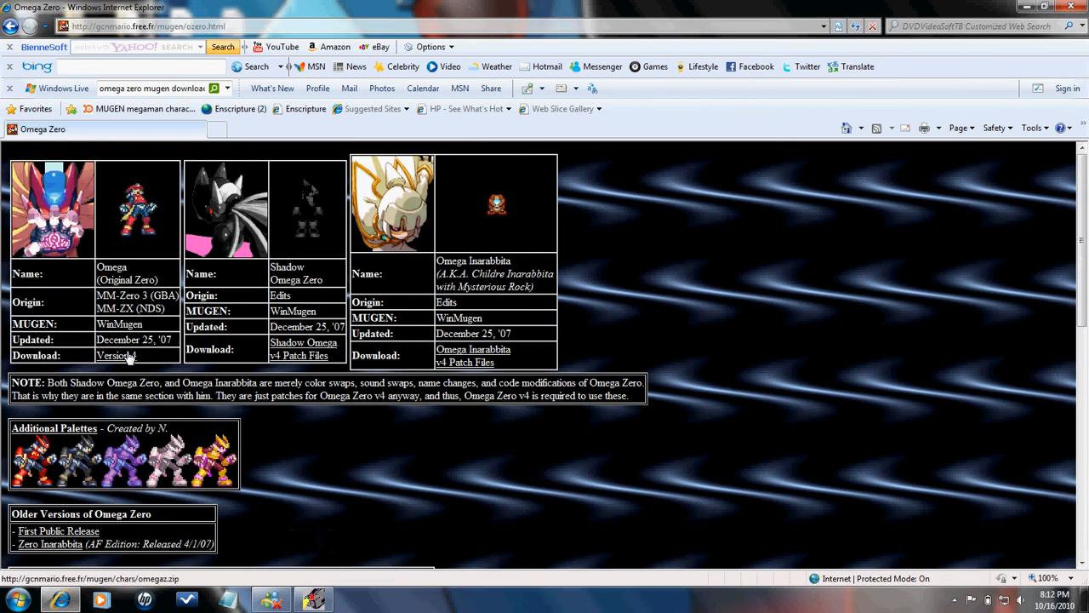
{"action": "left_click", "coordinate": [117, 356]}
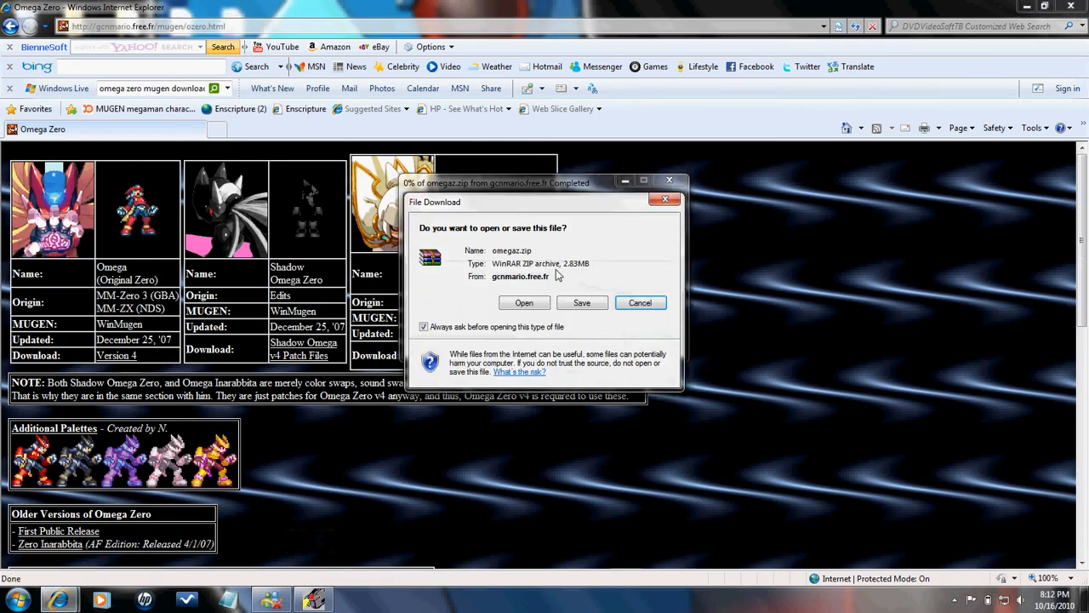
{"action": "left_click", "coordinate": [582, 303]}
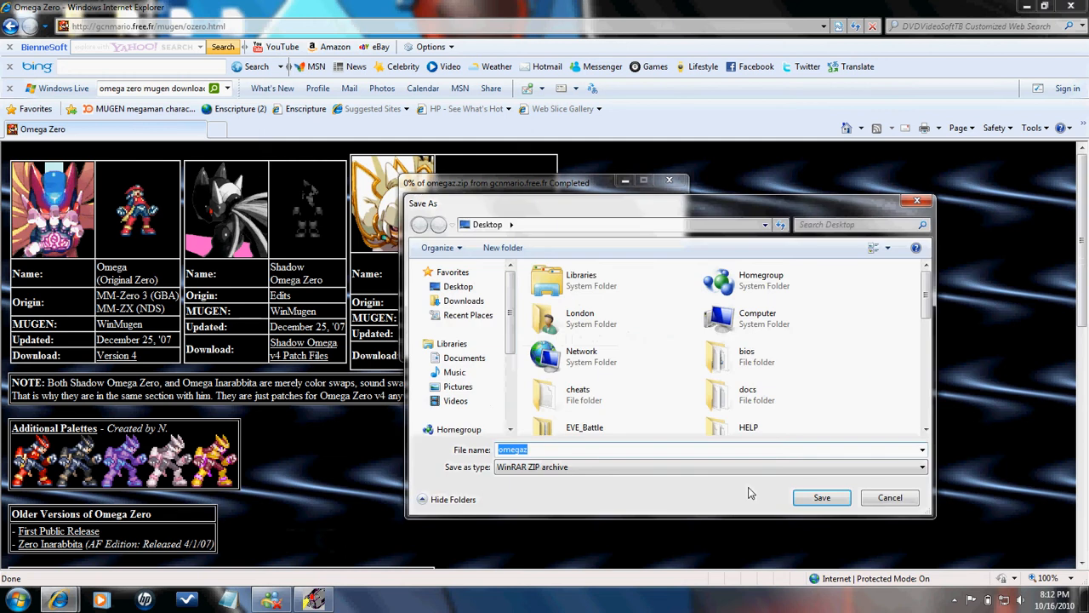
{"action": "left_click", "coordinate": [821, 497]}
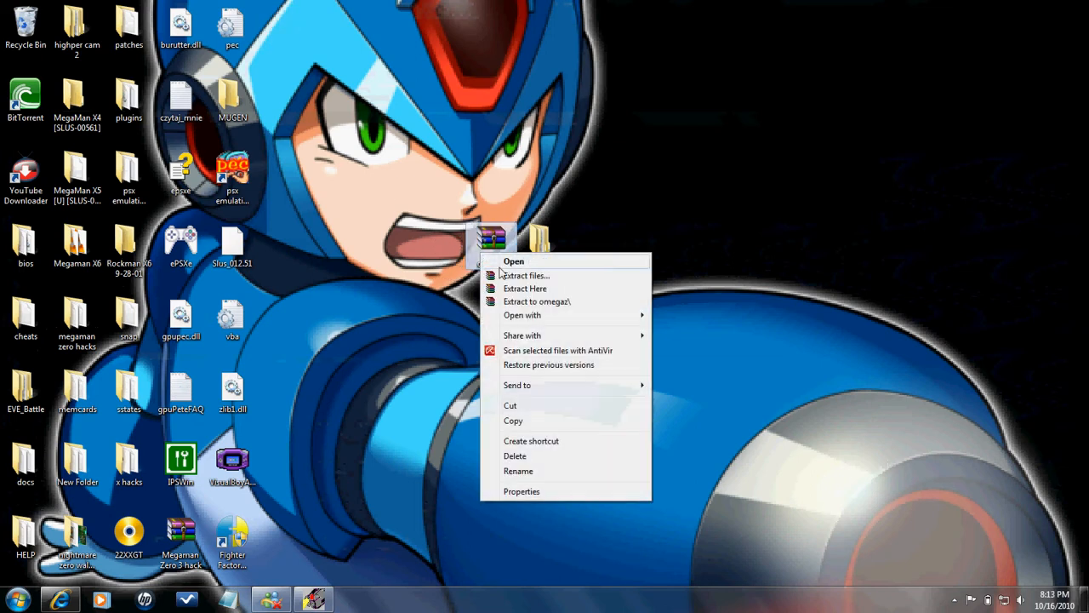
Extract omegaz.zip to an omegaz folder, place it beside hireswinmugen, and delete the archive
{"action": "left_click", "coordinate": [537, 302]}
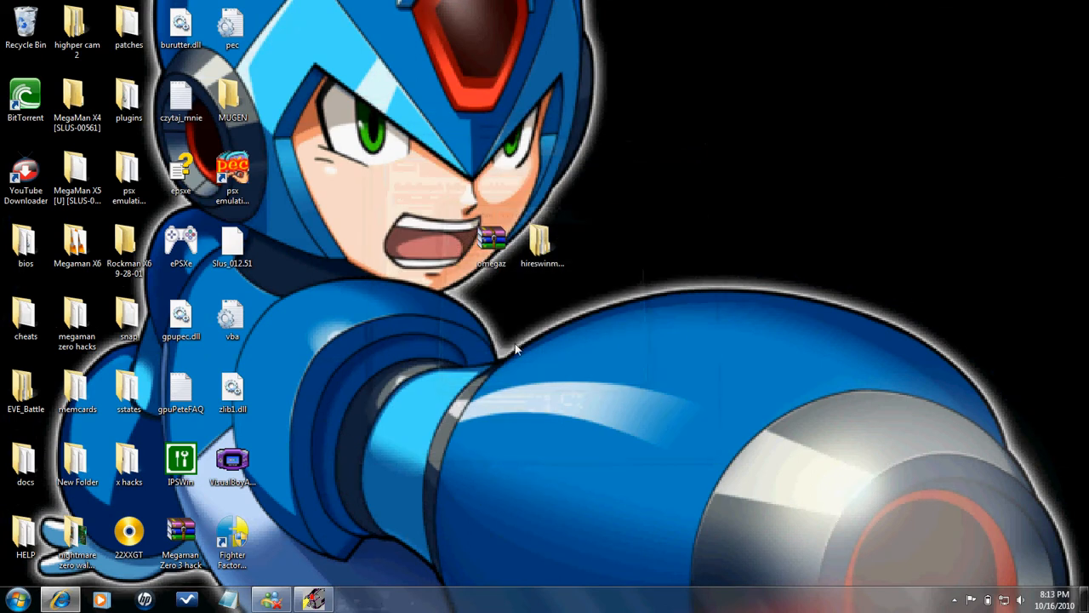
{"action": "left_click_drag", "start_coordinate": [491, 242], "coordinate": [285, 26]}
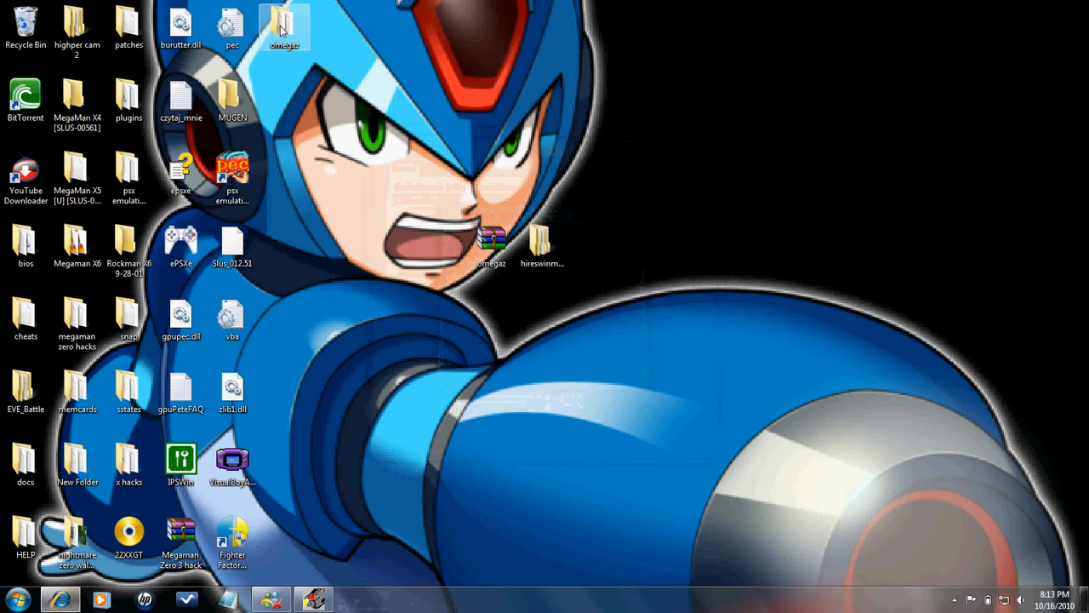
{"action": "right_click", "coordinate": [493, 243]}
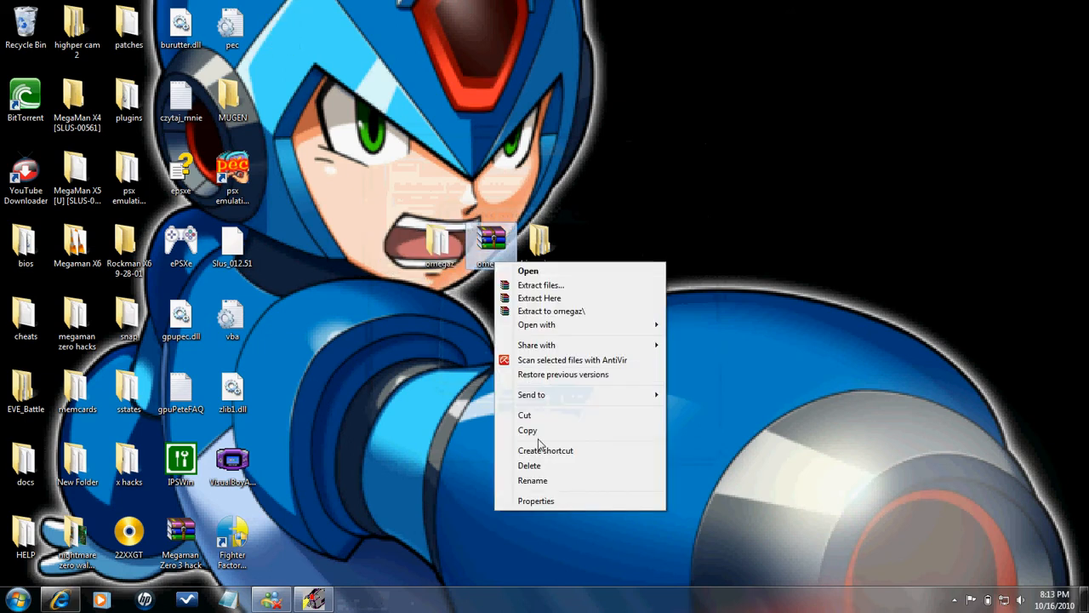
{"action": "left_click", "coordinate": [529, 465]}
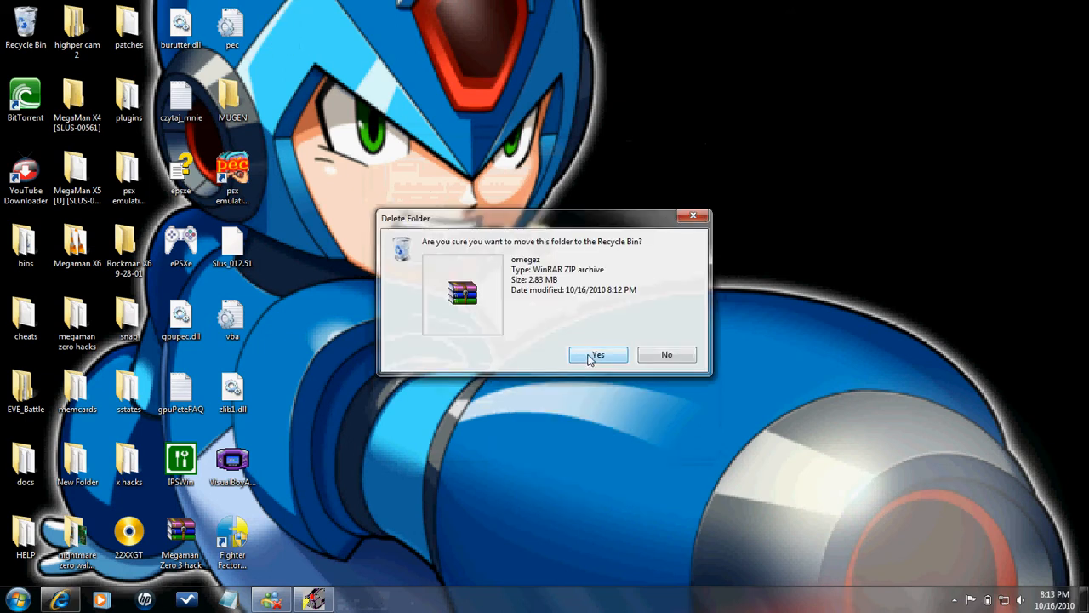
{"action": "left_click", "coordinate": [598, 355]}
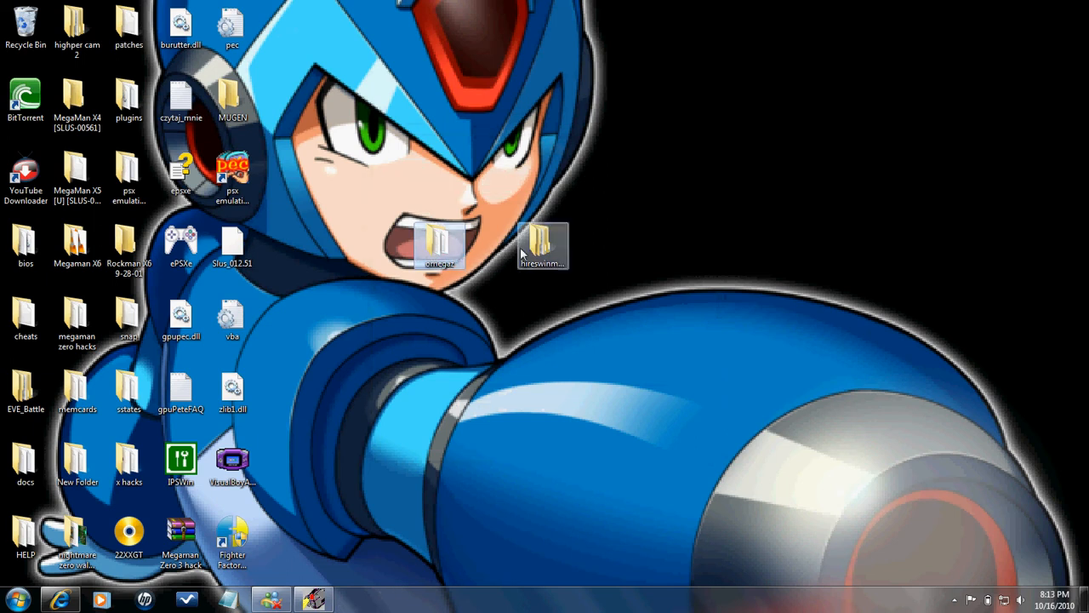
Open the omegaz folder inside hireswinmugen's chars and copy 'ozero1' from ozero1.def
{"action": "double_click", "coordinate": [543, 241]}
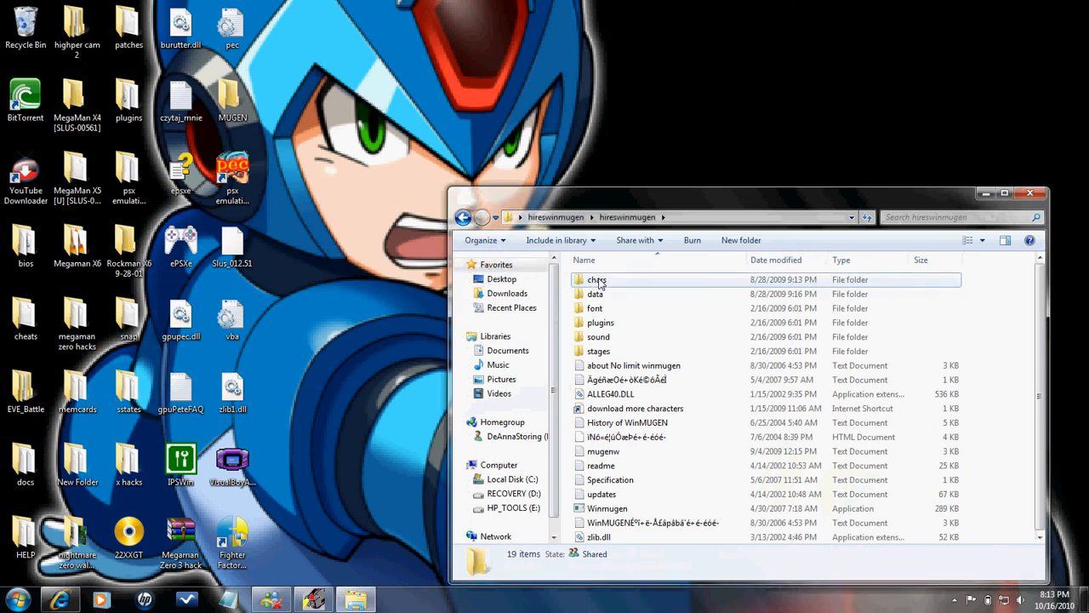
{"action": "double_click", "coordinate": [597, 279]}
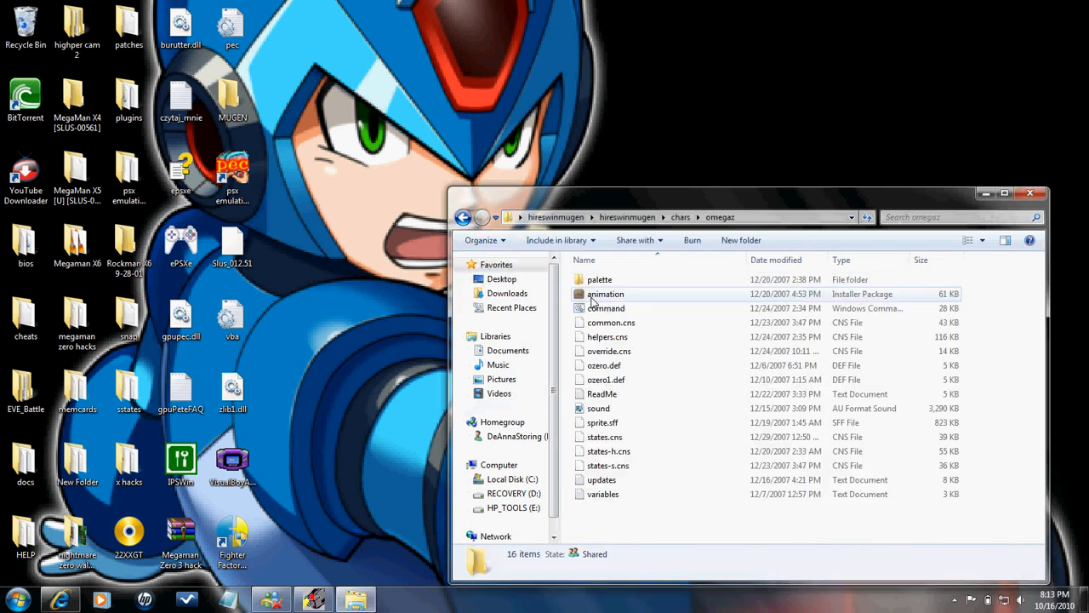
{"action": "mouse_move", "coordinate": [640, 409]}
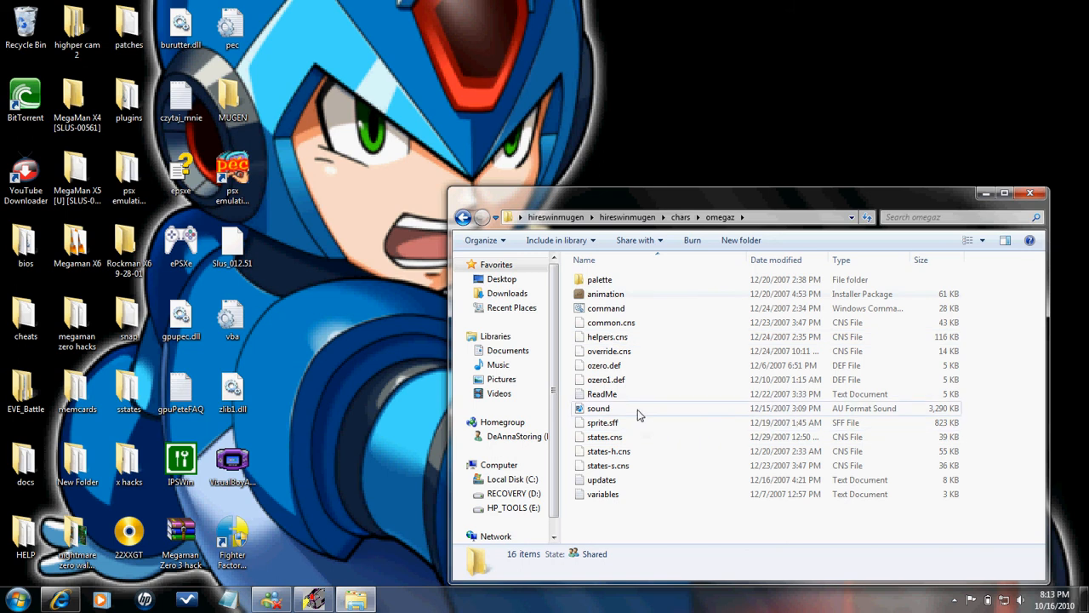
{"action": "mouse_move", "coordinate": [577, 329]}
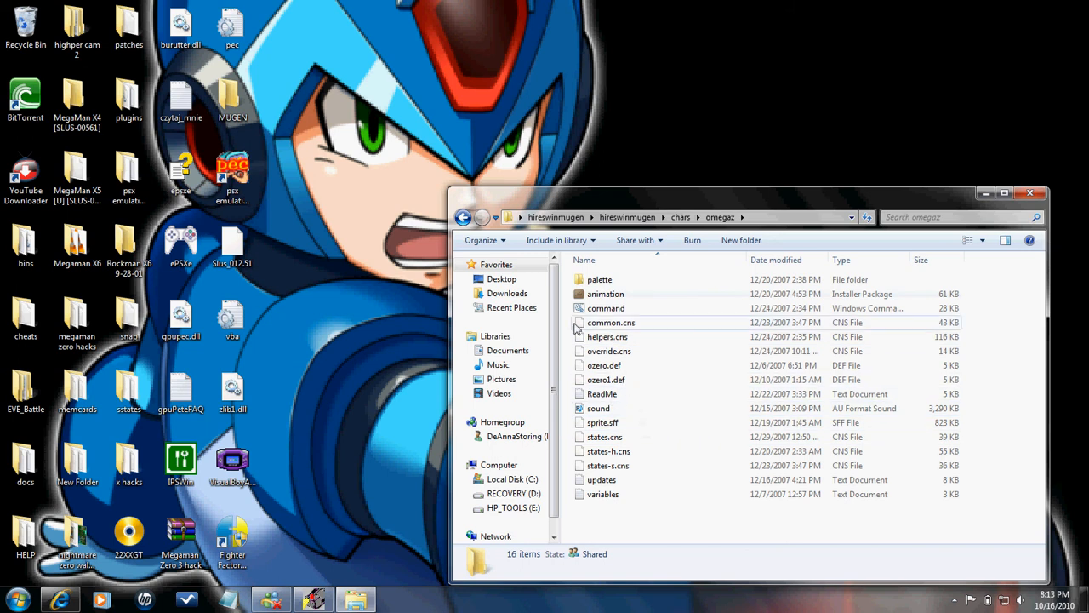
{"action": "left_click", "coordinate": [463, 217]}
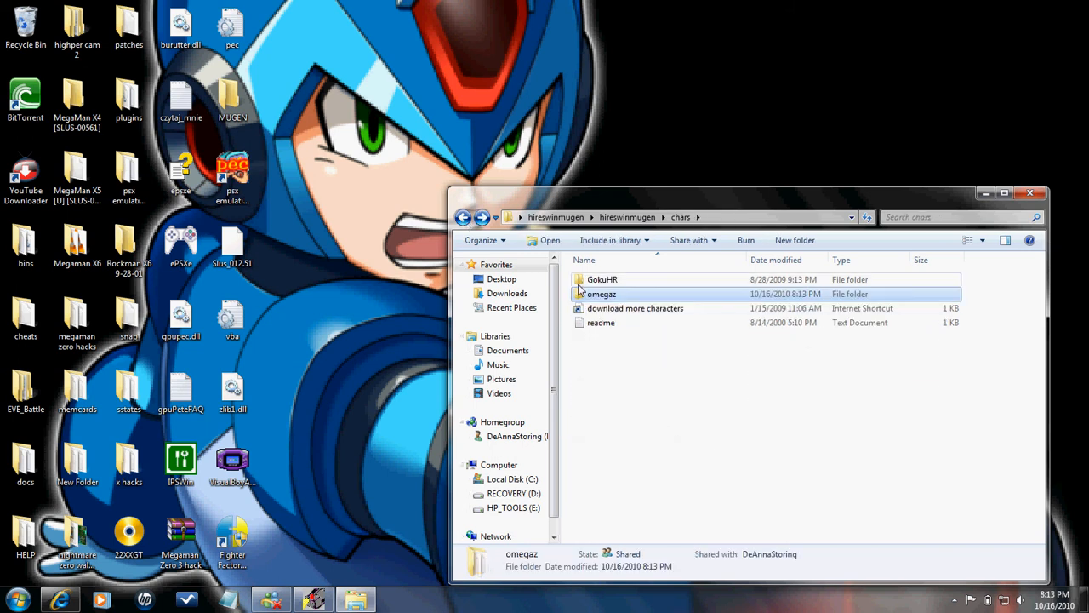
{"action": "mouse_move", "coordinate": [608, 306]}
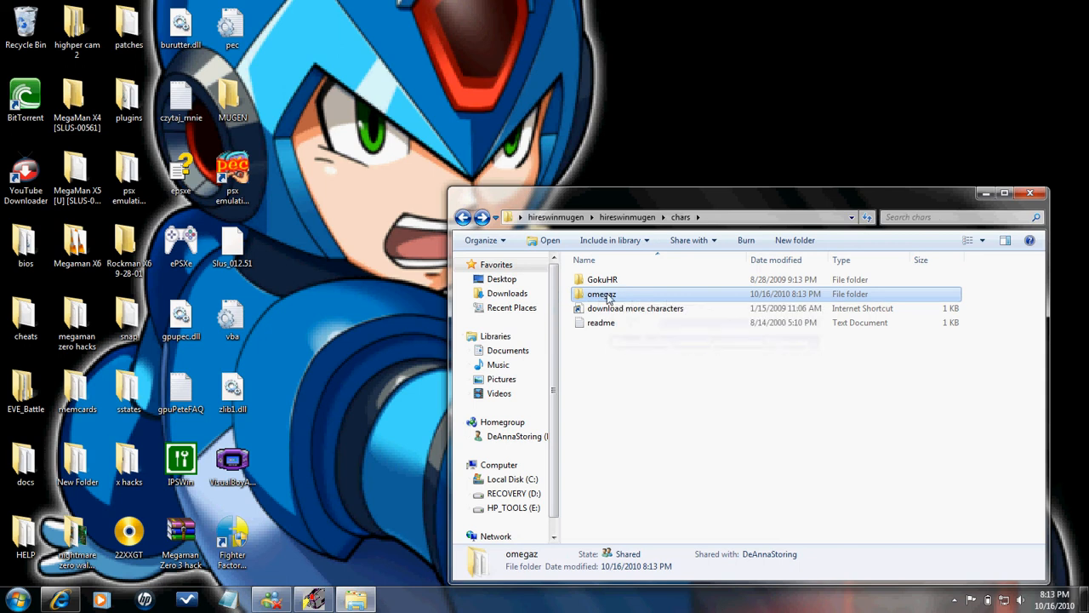
{"action": "double_click", "coordinate": [601, 294]}
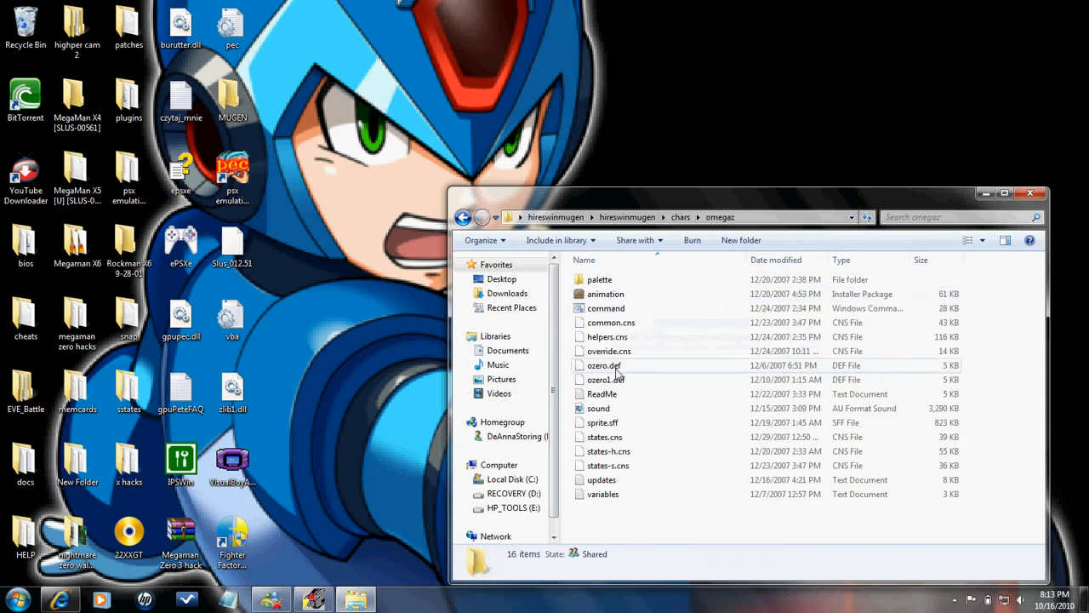
{"action": "right_click", "coordinate": [606, 379]}
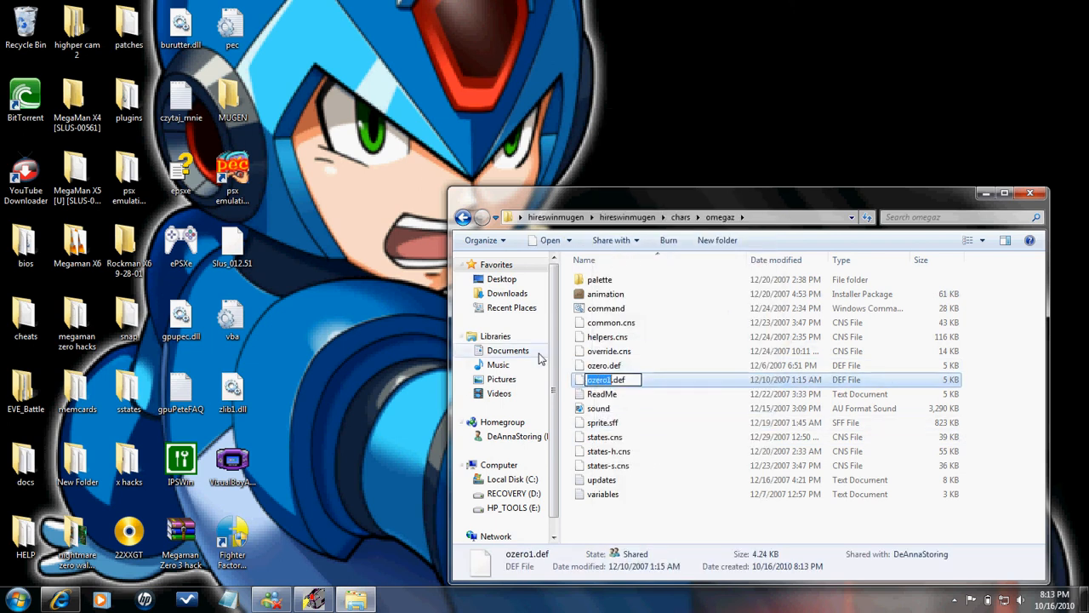
Rename the omegaz character folder to ozero1 by pasting the copied name
{"action": "right_click", "coordinate": [601, 294]}
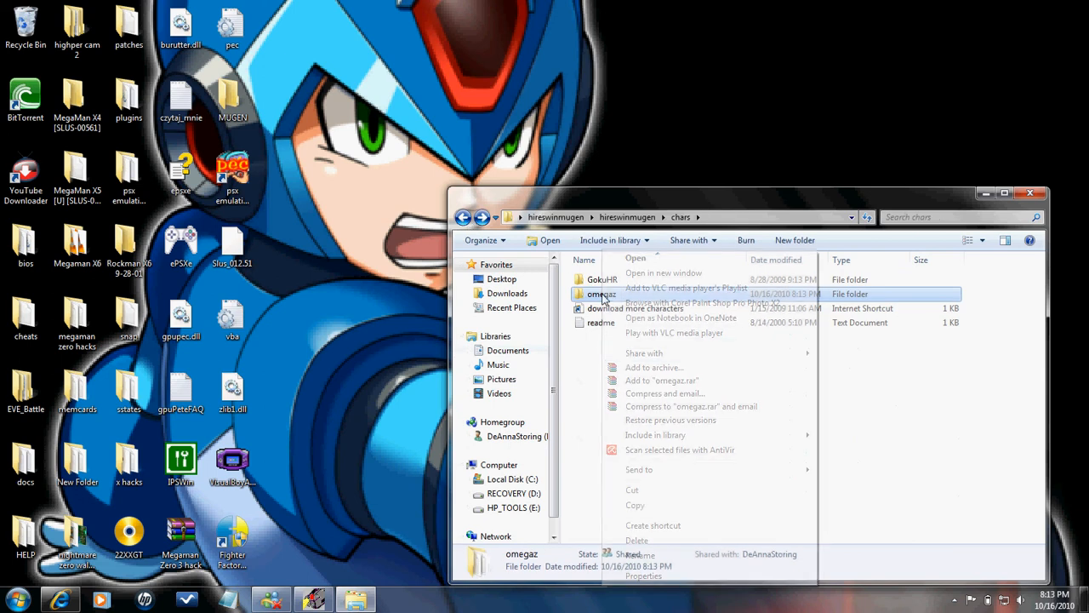
{"action": "left_click", "coordinate": [639, 555]}
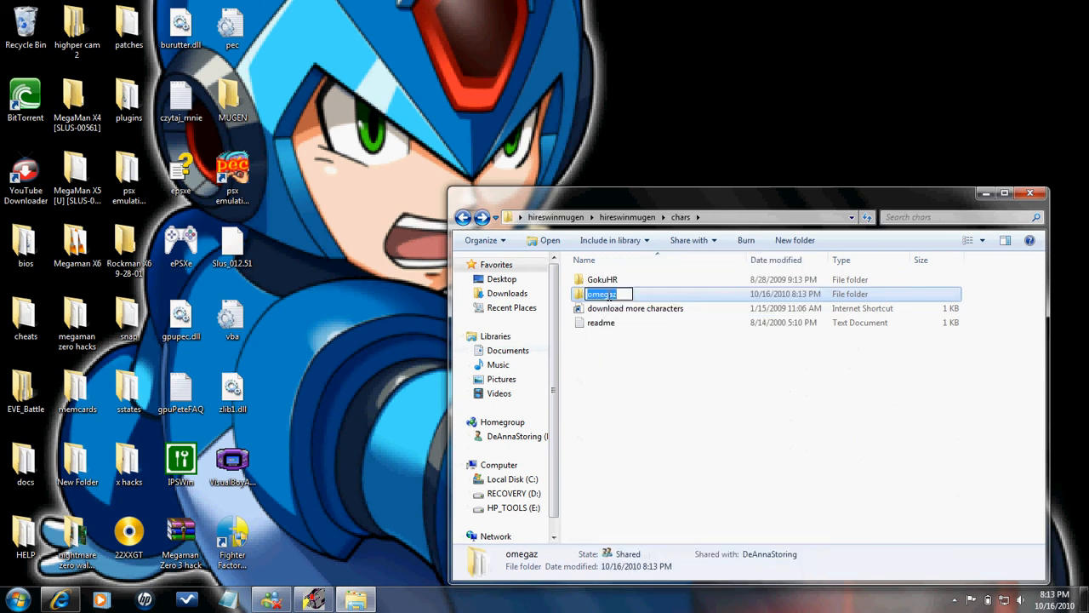
{"action": "right_click", "coordinate": [604, 293]}
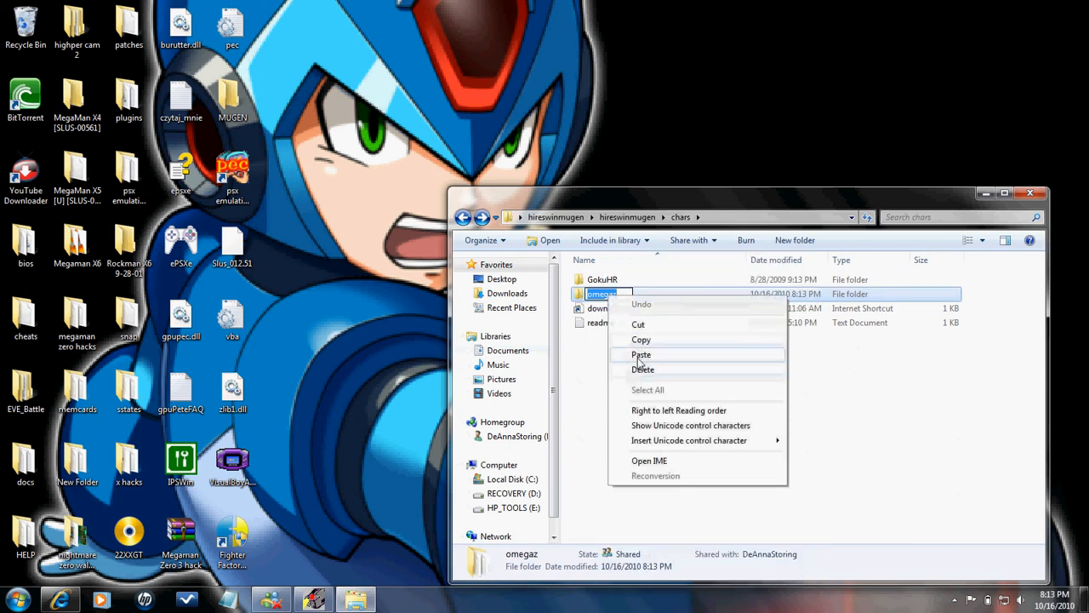
{"action": "mouse_move", "coordinate": [639, 327]}
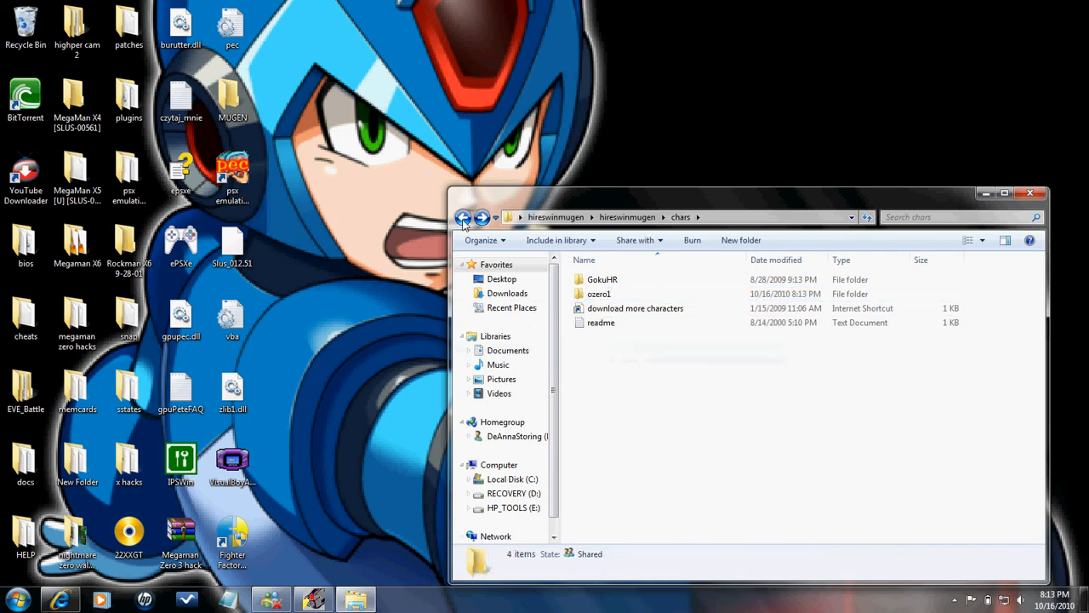
Open select.def from hireswinmugen's data folder in Notepad
{"action": "left_click", "coordinate": [463, 217]}
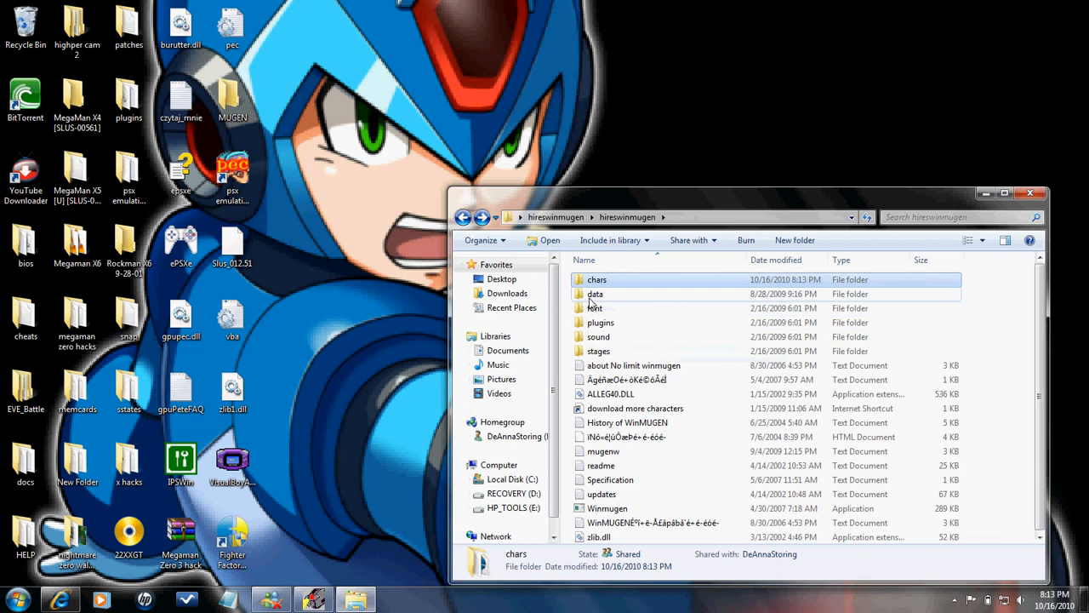
{"action": "double_click", "coordinate": [596, 294]}
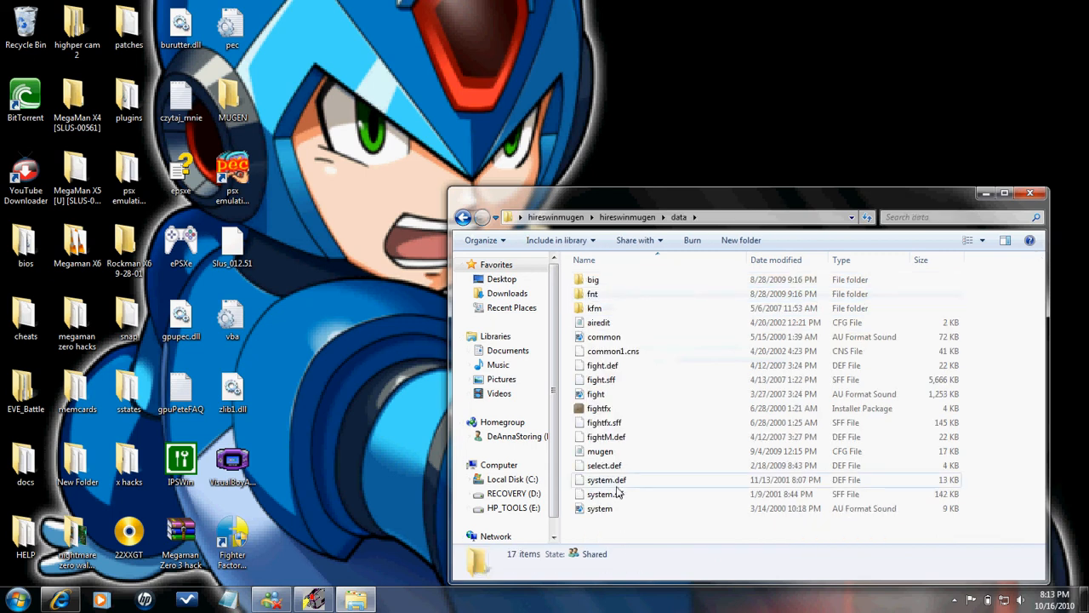
{"action": "right_click", "coordinate": [604, 465]}
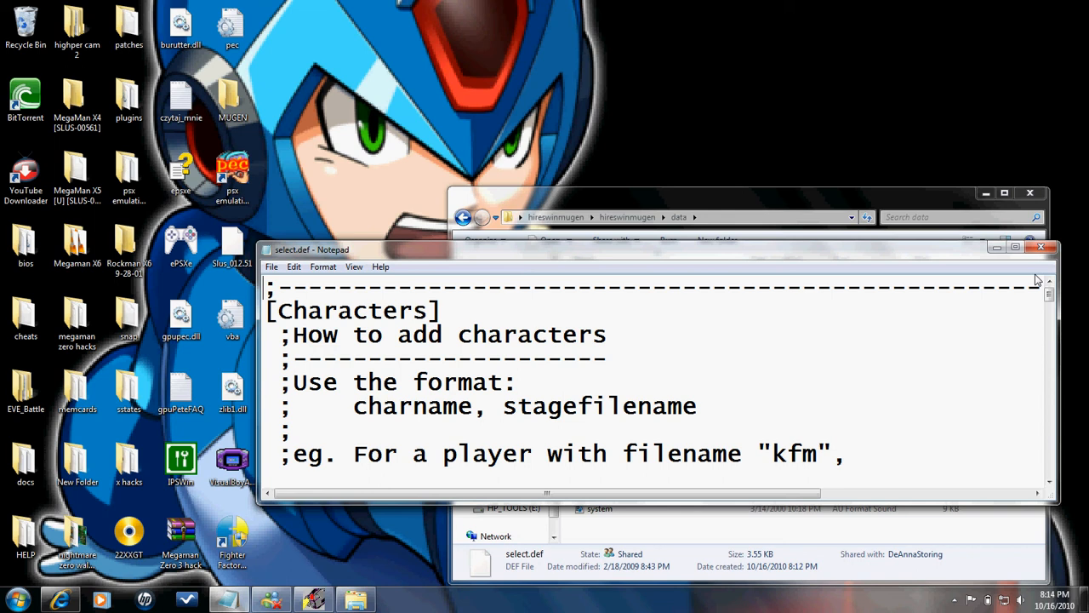
Scroll to 'Insert your characters below' in select.def and clear the vergil line
{"action": "scroll", "scroll_direction": "down", "scroll_amount": 3}
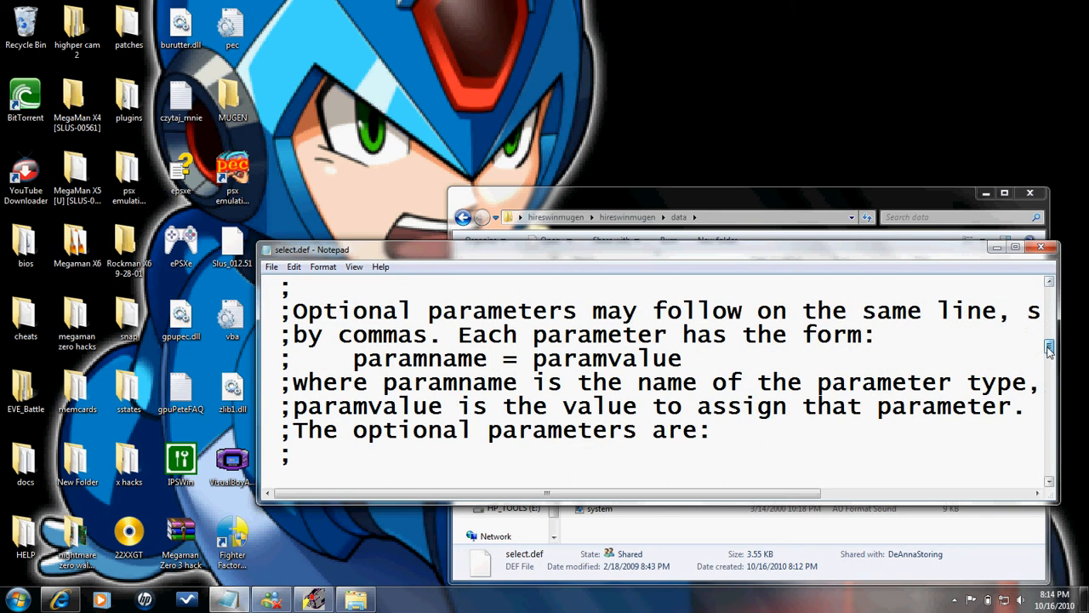
{"action": "scroll", "scroll_direction": "down", "scroll_amount": 3}
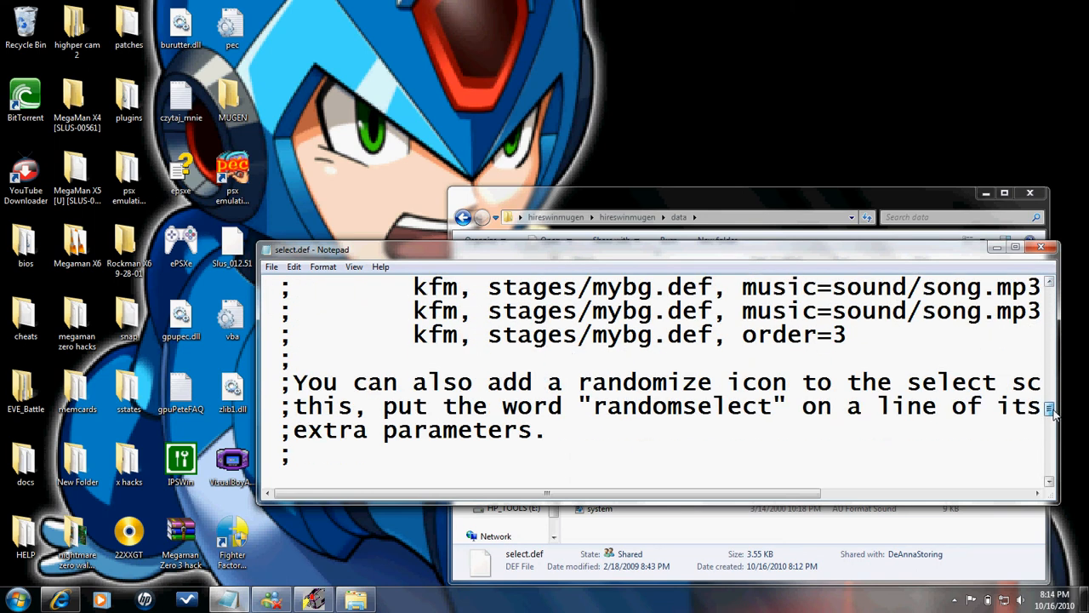
{"action": "scroll", "scroll_direction": "down", "scroll_amount": 3}
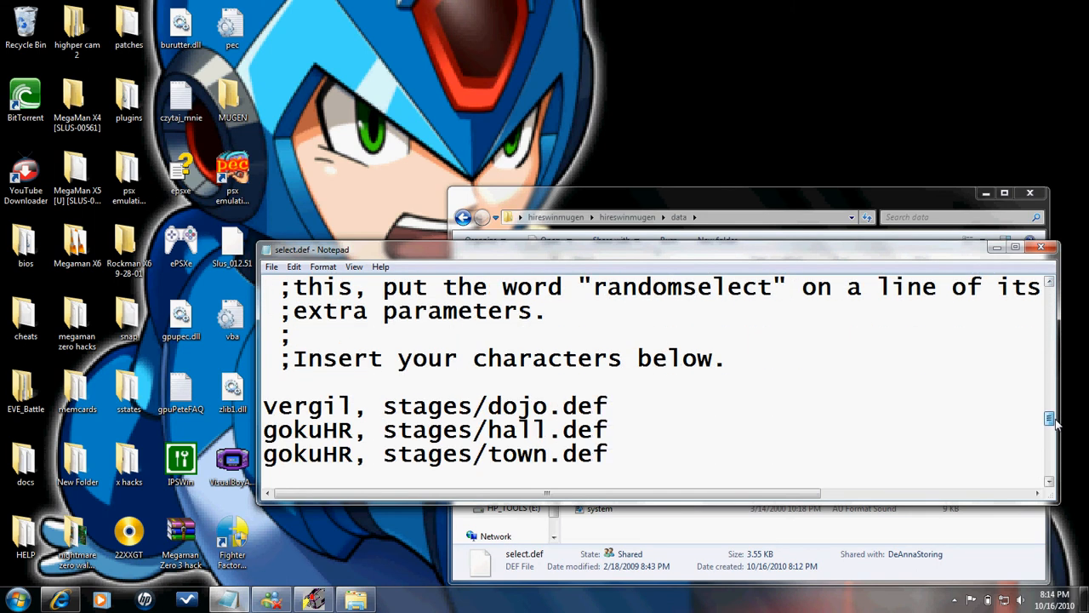
{"action": "scroll", "scroll_direction": "down", "scroll_amount": 3}
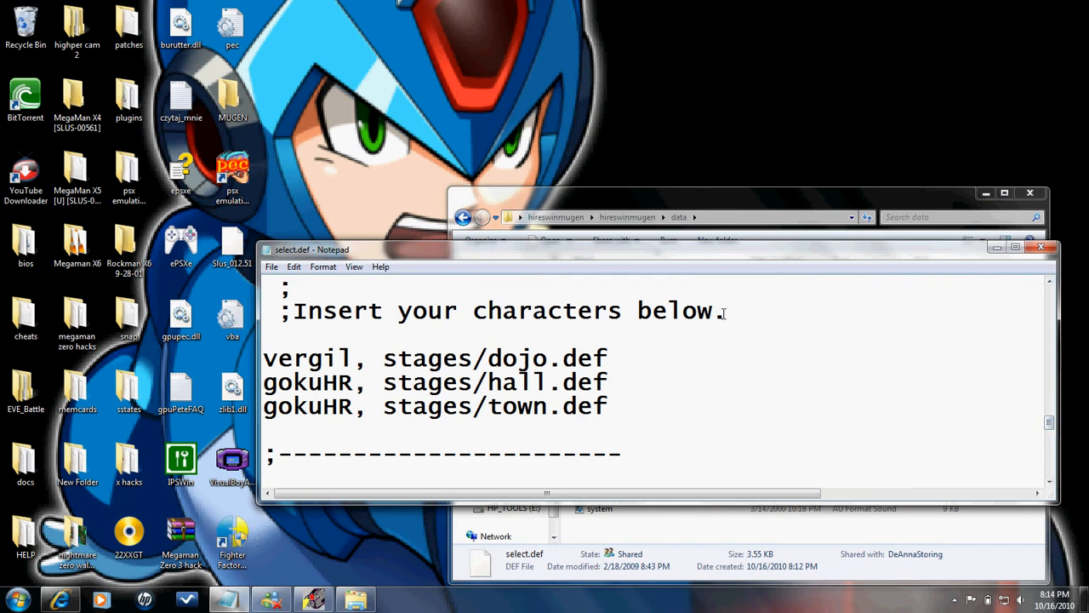
{"action": "triple_click", "coordinate": [508, 310]}
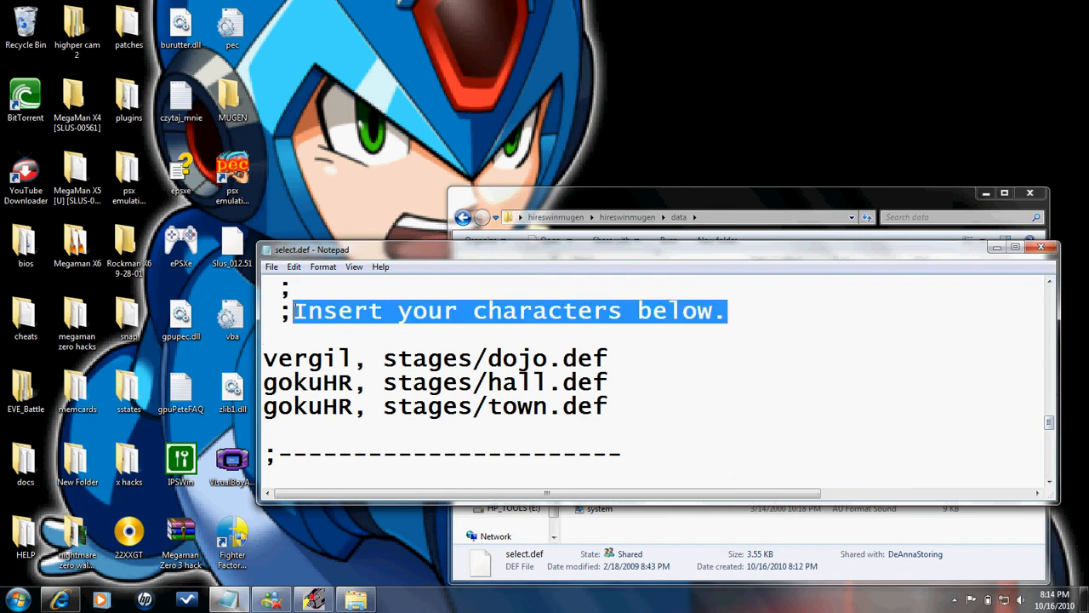
{"action": "left_click", "coordinate": [608, 357]}
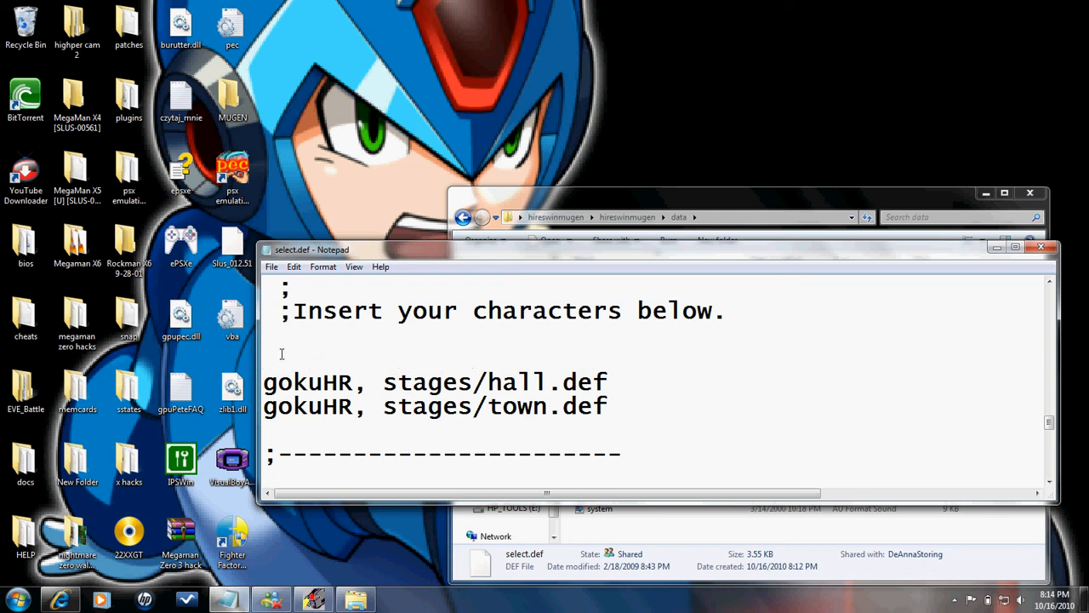
Type 'ozero1, ozero1.def' as the first character entry in select.def
{"action": "type", "text": "ozero"}
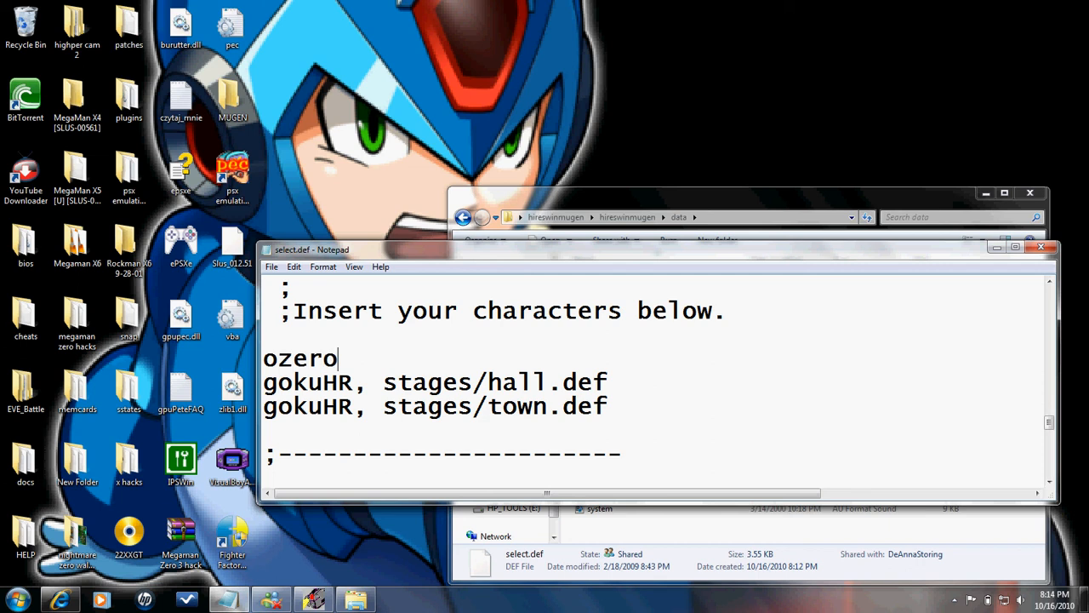
{"action": "type", "text": "1"}
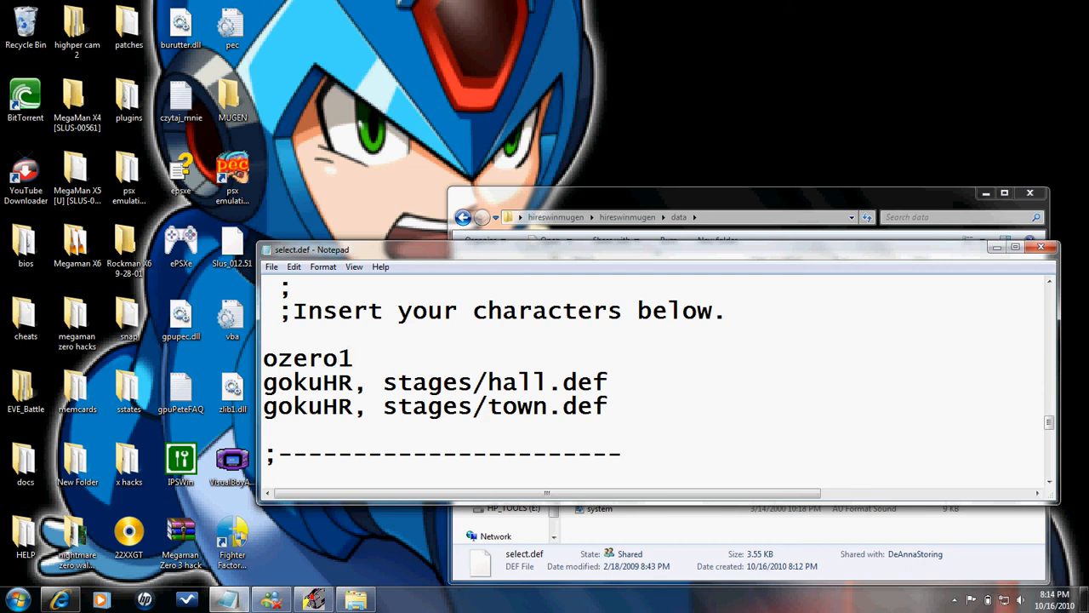
{"action": "type", "text": ","}
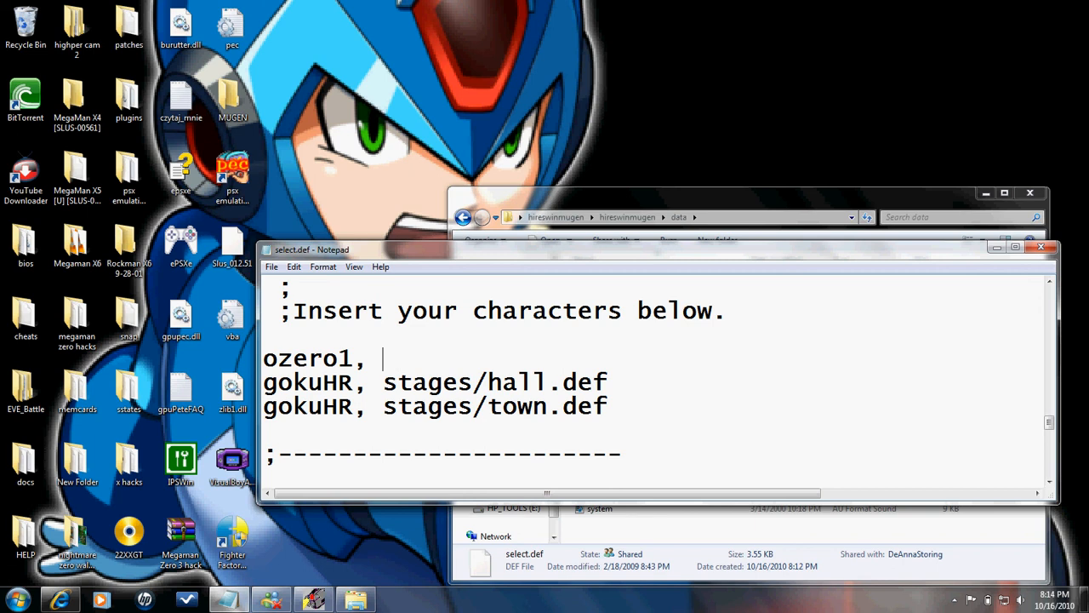
{"action": "type", "text": "ozero1.d"}
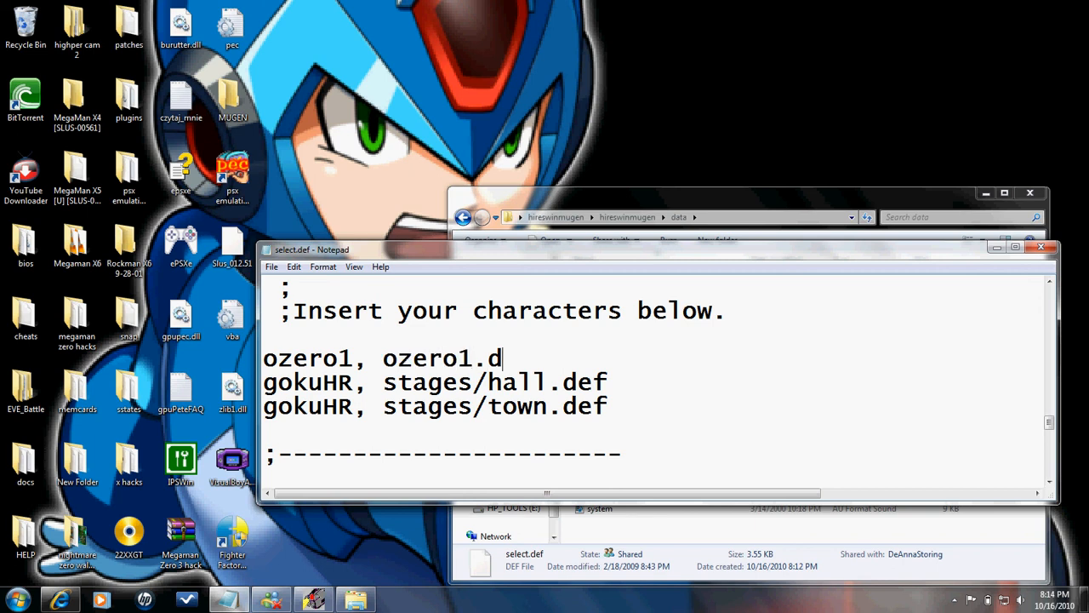
{"action": "type", "text": "ef"}
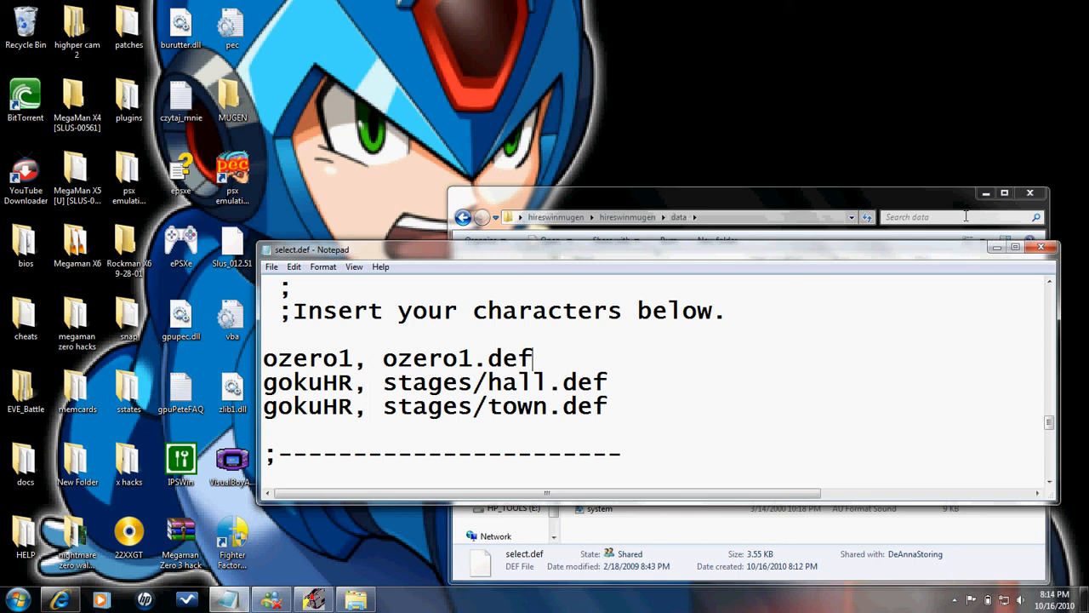
{"action": "left_click", "coordinate": [1039, 246]}
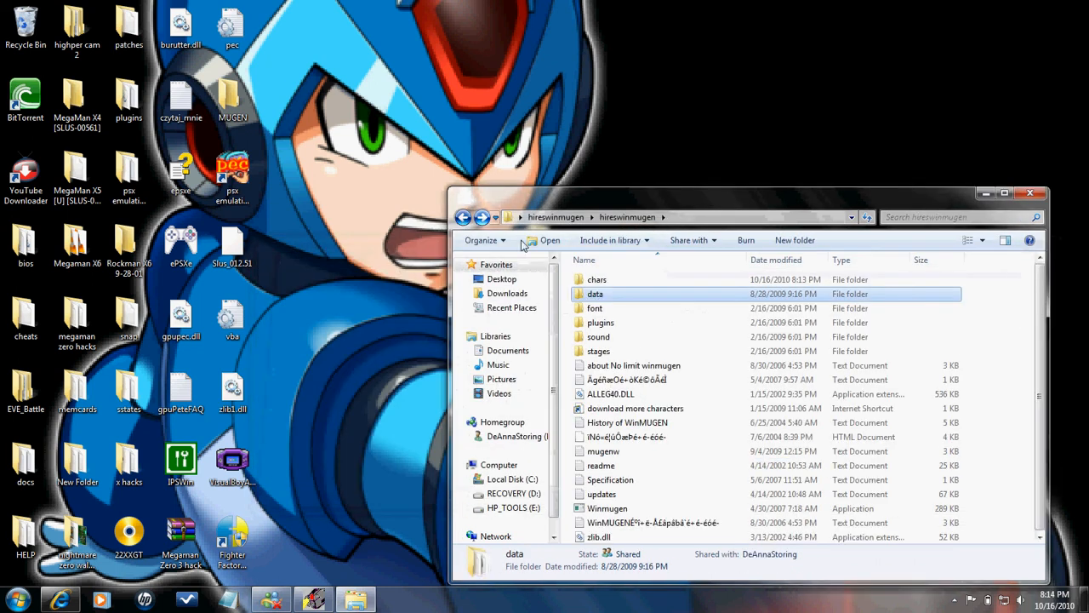
Launch Winmugen.exe from the hireswinmugen folder to reach the Arcade select screen
{"action": "left_click", "coordinate": [600, 321]}
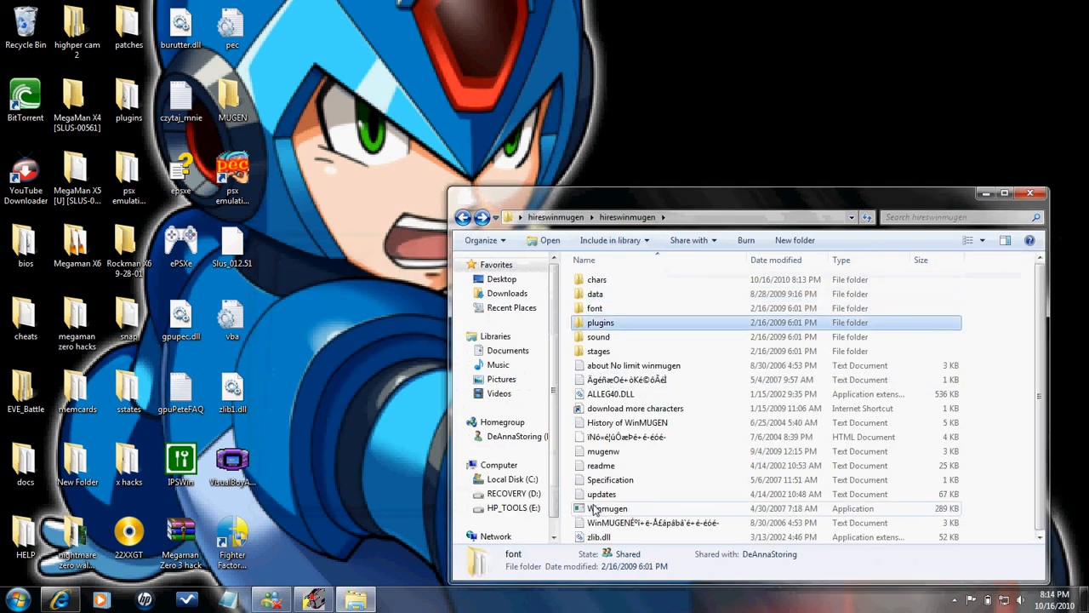
{"action": "left_click", "coordinate": [607, 508]}
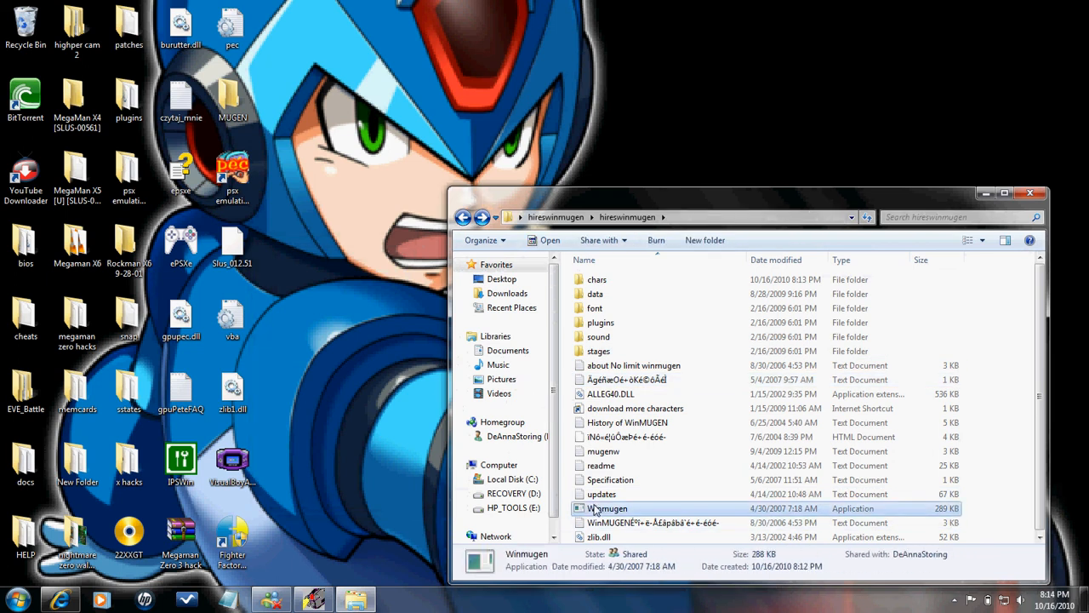
{"action": "double_click", "coordinate": [607, 508]}
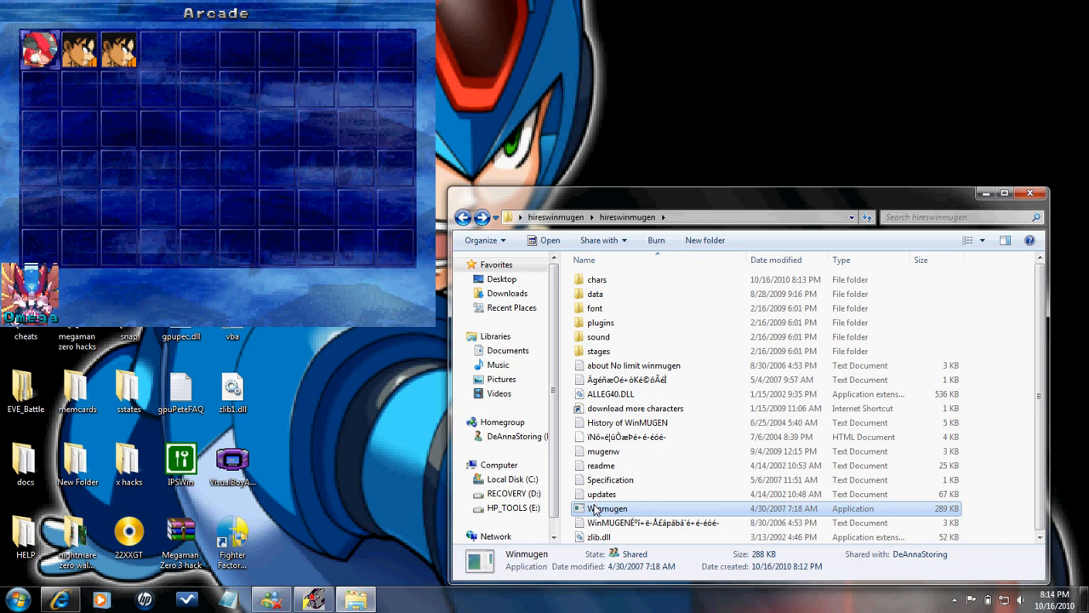
Select Omega Zero on the Arcade select screen to begin the fight against Goku
{"action": "double_click", "coordinate": [607, 508]}
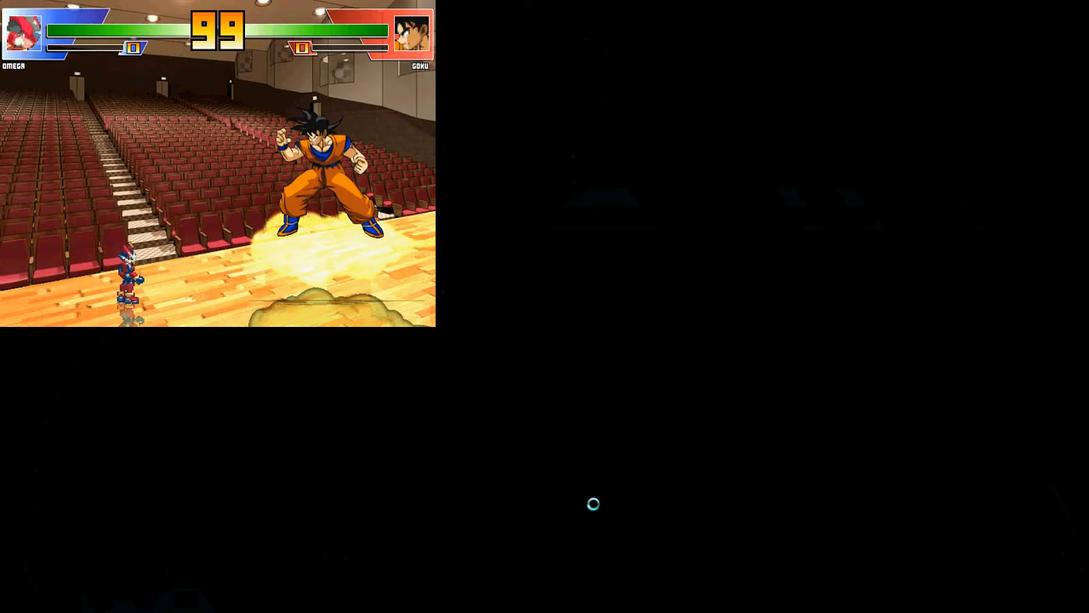